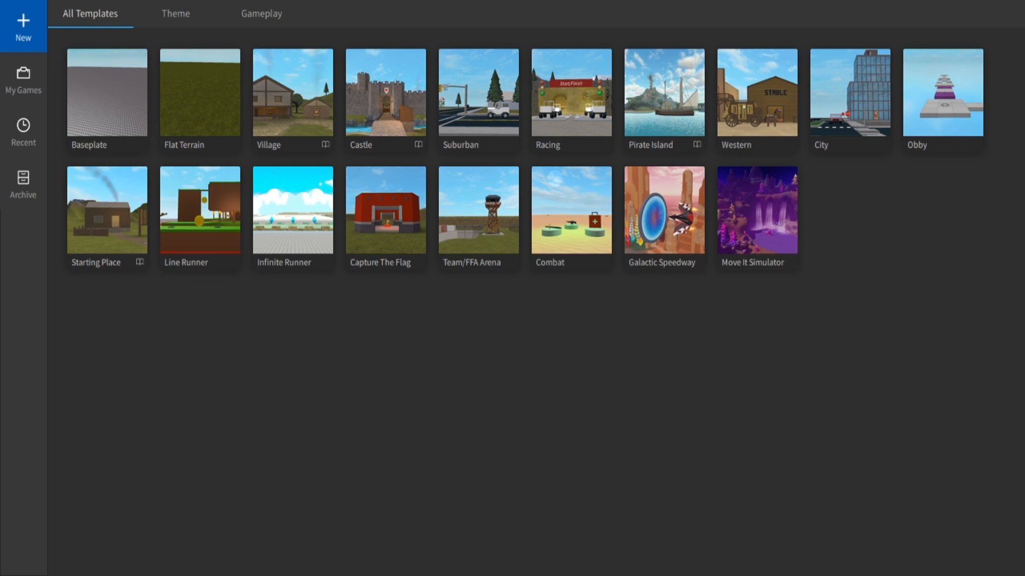
pyautogui.moveTo(357, 498)
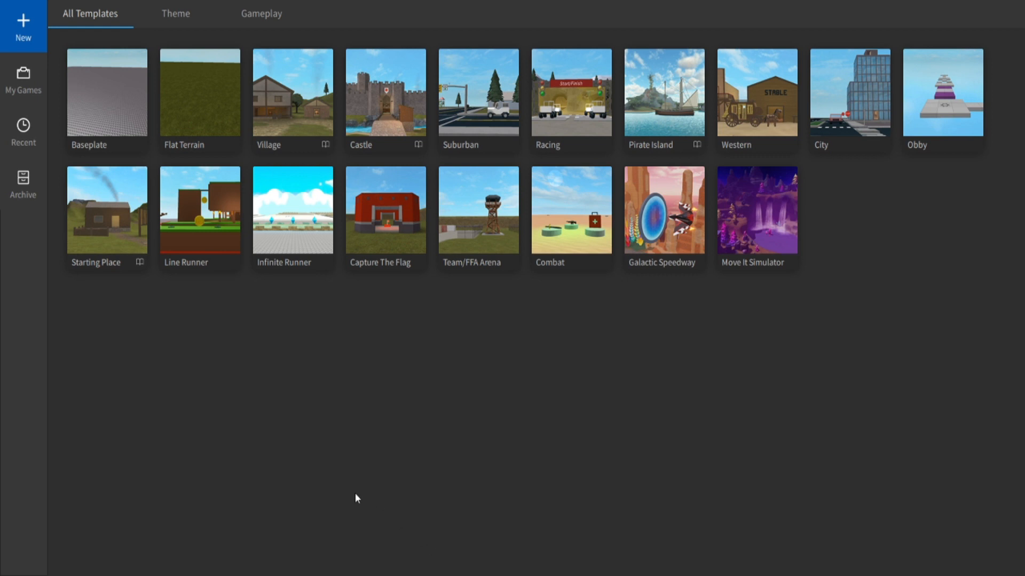
pyautogui.moveTo(96, 154)
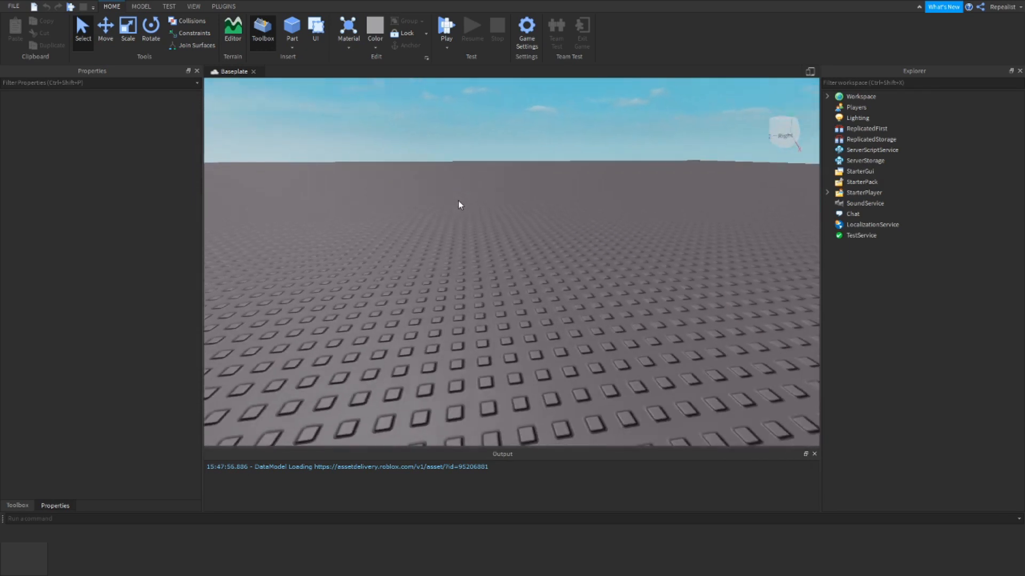
# Insert an anchored Part coloured Fog, with Glass material and 0.7 transparency
pyautogui.click(292, 28)
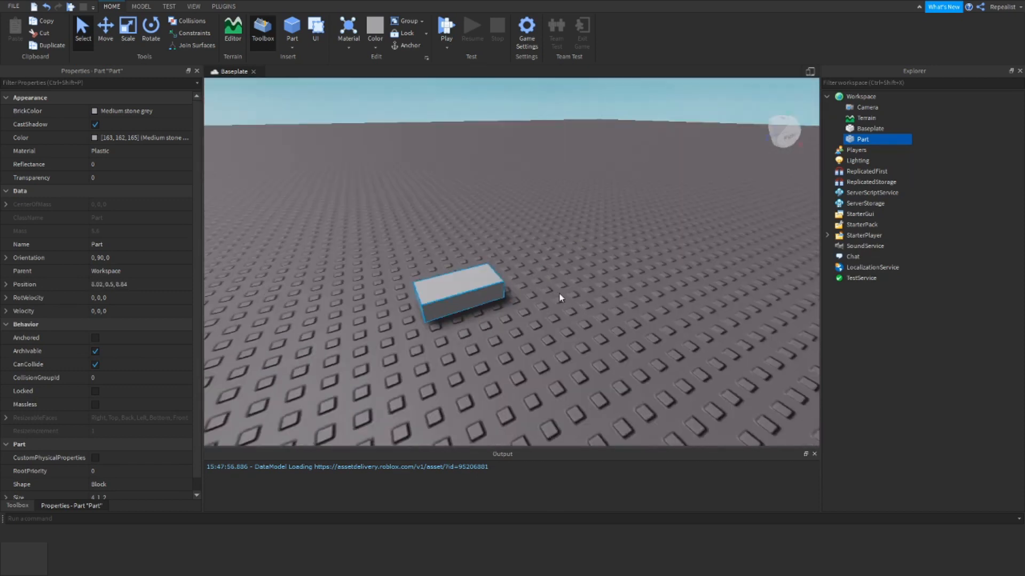
pyautogui.click(95, 338)
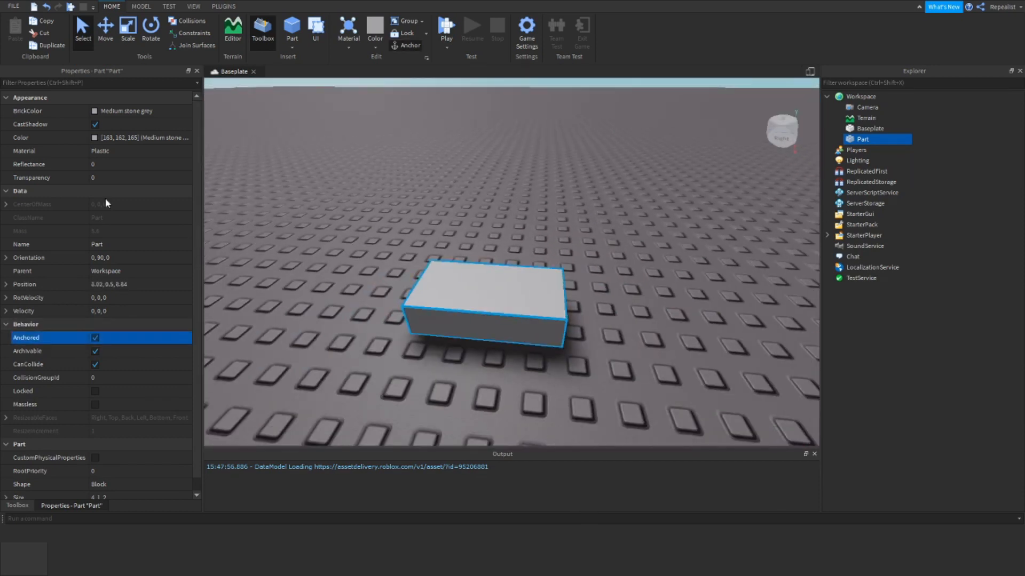
pyautogui.click(105, 110)
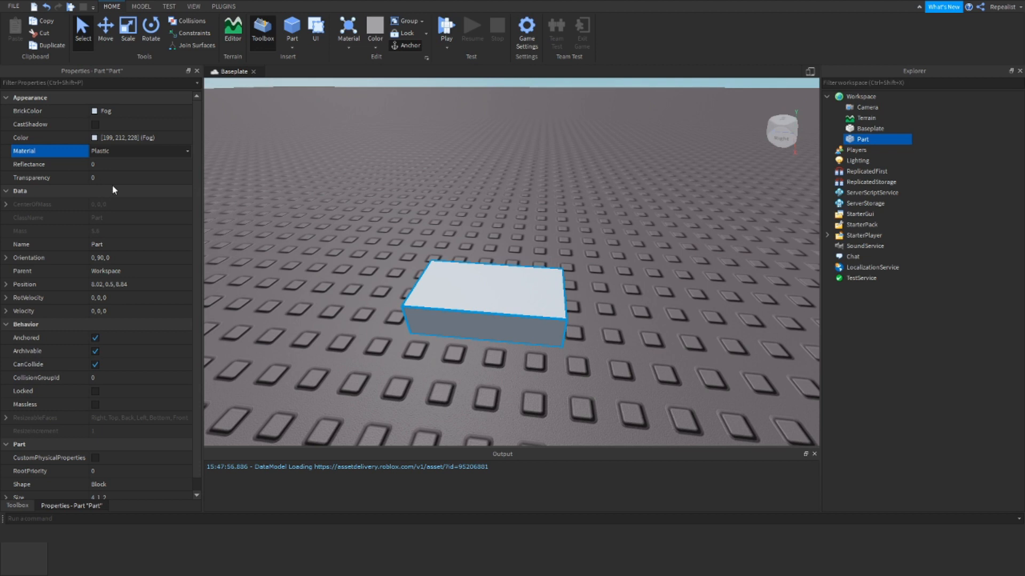
pyautogui.click(140, 151)
pyautogui.write('.6')
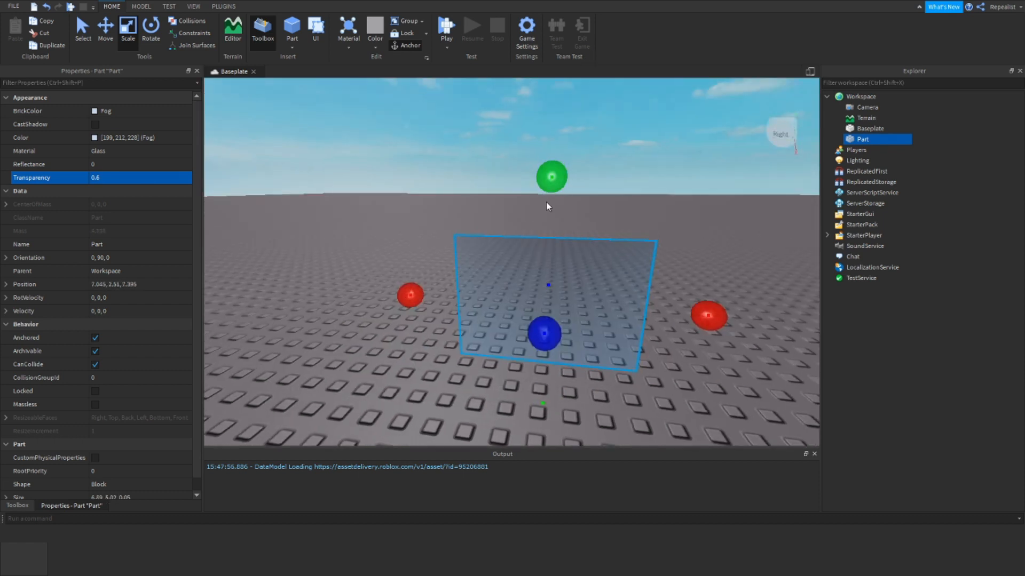
pyautogui.click(105, 178)
pyautogui.write('0.7')
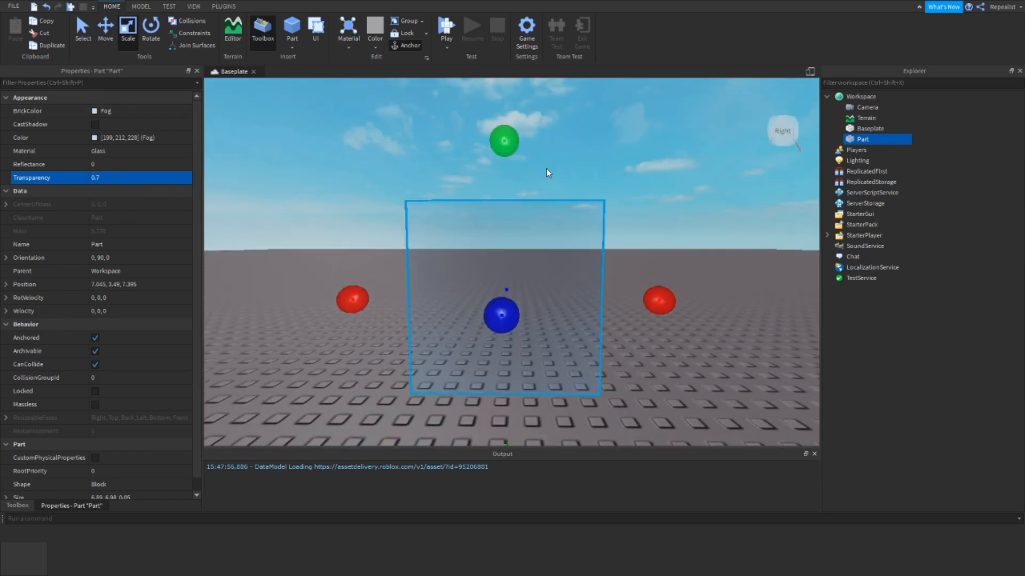
pyautogui.moveTo(882, 143)
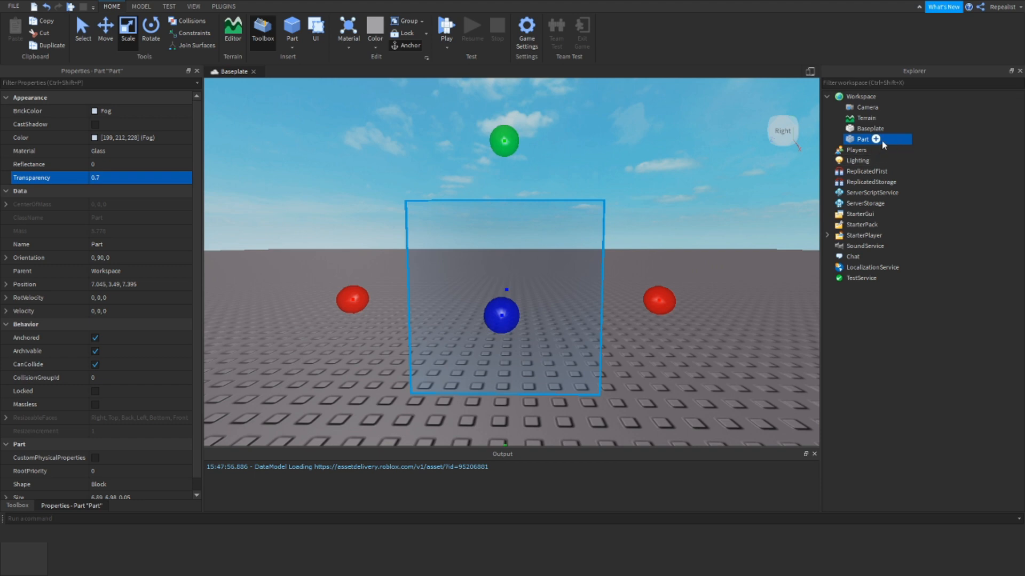
pyautogui.moveTo(534, 187)
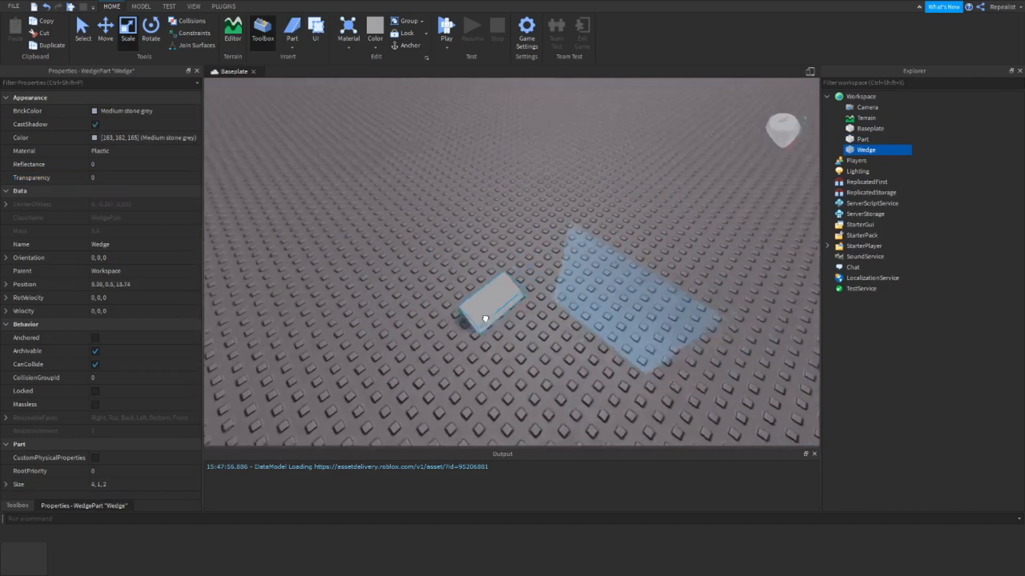
# Give the wedge Light blue colour and 0.7 transparency, then duplicate it into more shards
pyautogui.click(95, 125)
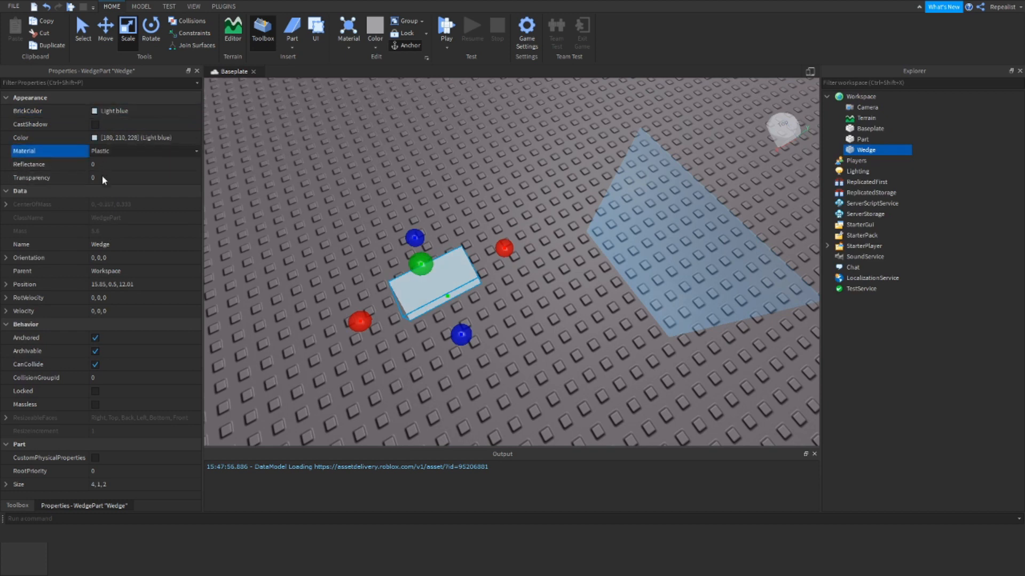
pyautogui.click(104, 177)
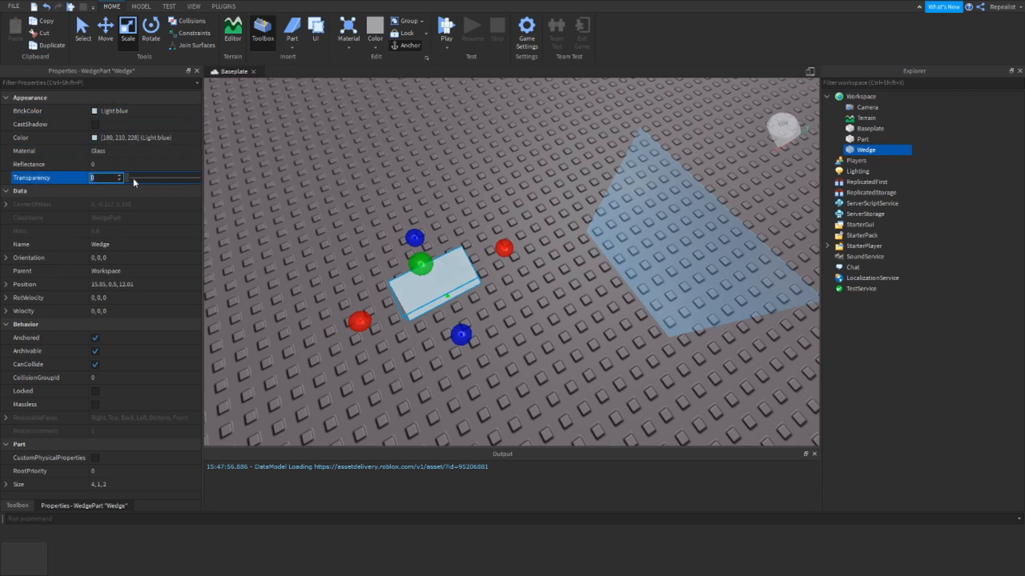
pyautogui.write('0.7')
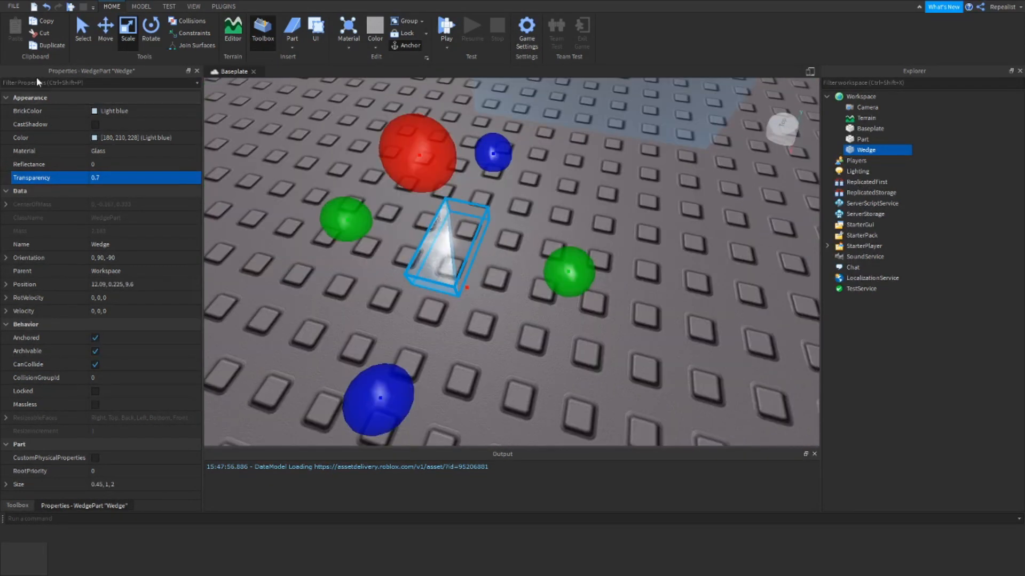
pyautogui.click(150, 27)
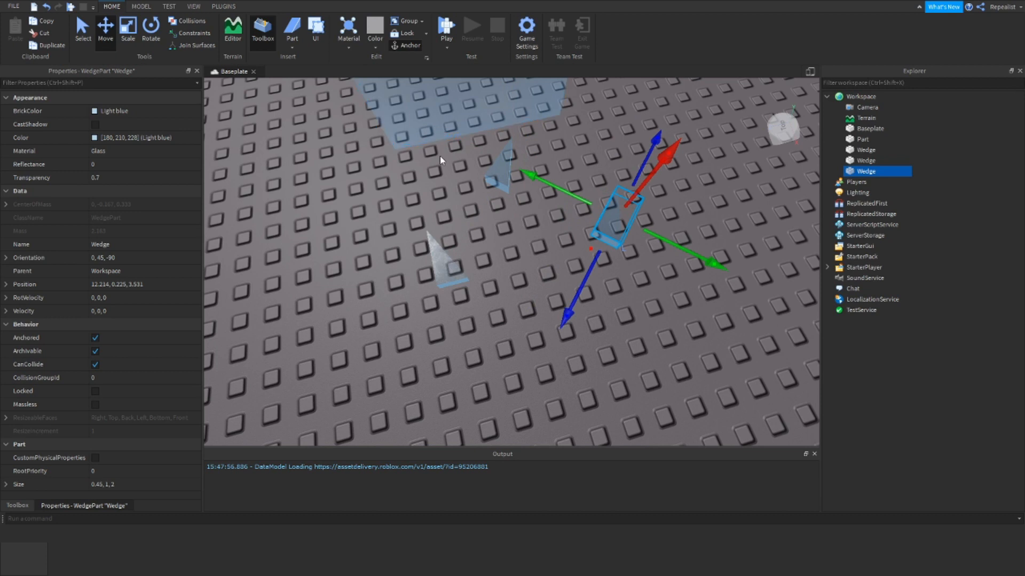
pyautogui.click(865, 160)
pyautogui.write('GlassShards')
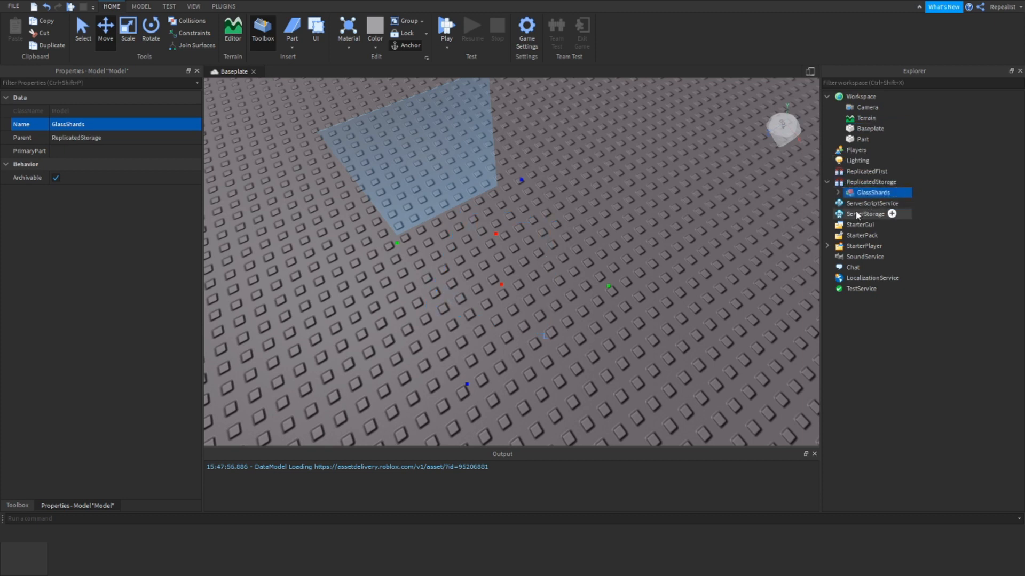
# Collapse ReplicatedStorage and insert a new object into the window part
pyautogui.click(872, 192)
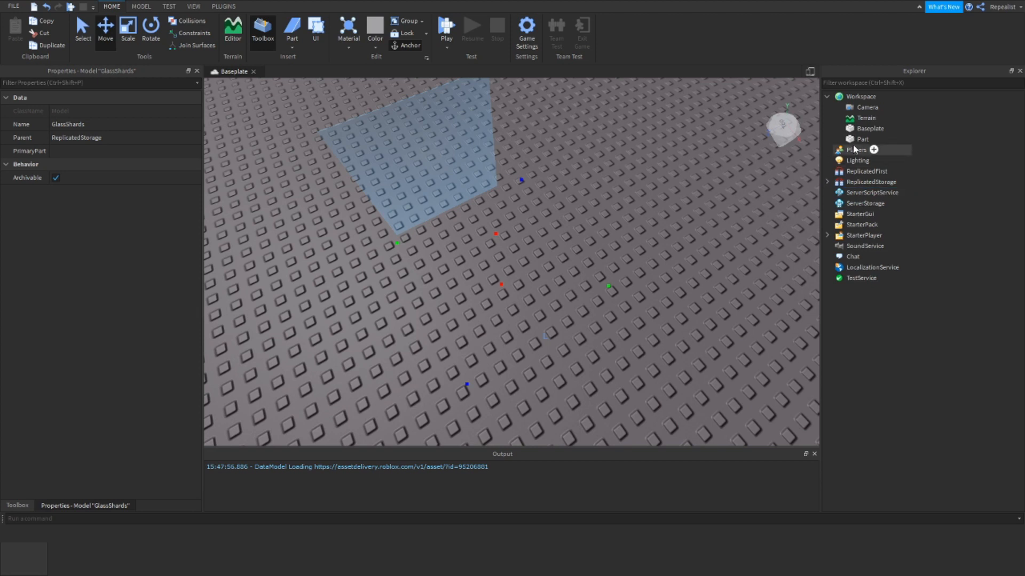
pyautogui.click(863, 139)
pyautogui.write('loc')
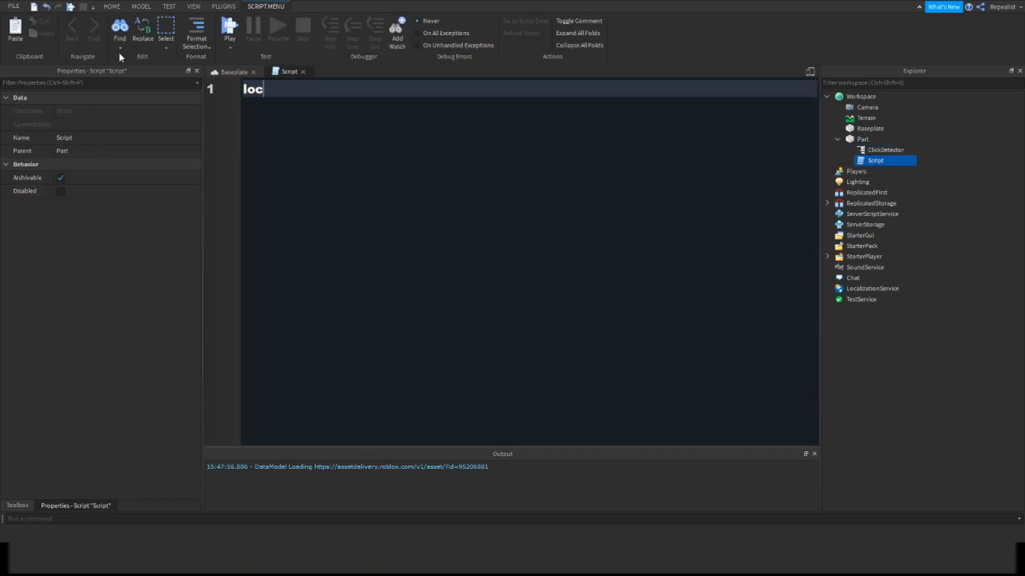
# Write the line 'local ClickDetector = script.Parent.ClickDetector' and start a new line
pyautogui.write('al ClickDete')
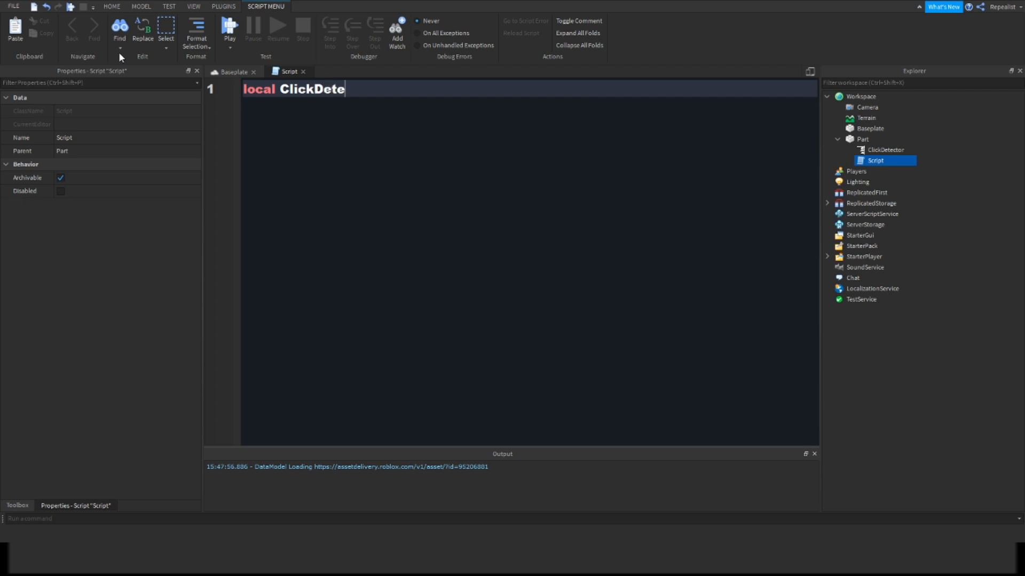
pyautogui.write('ctor = sc')
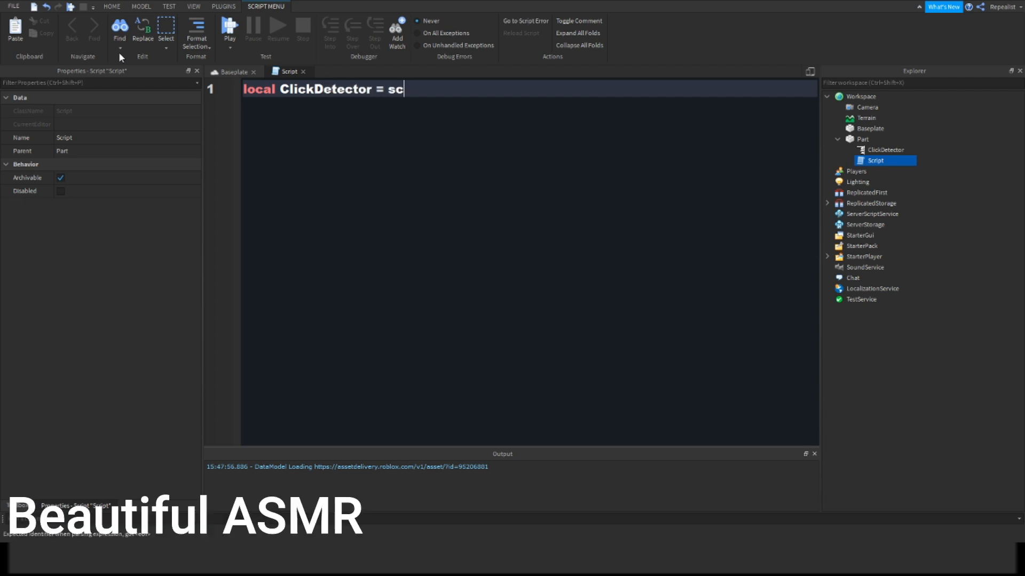
pyautogui.write('ript.Parnet.')
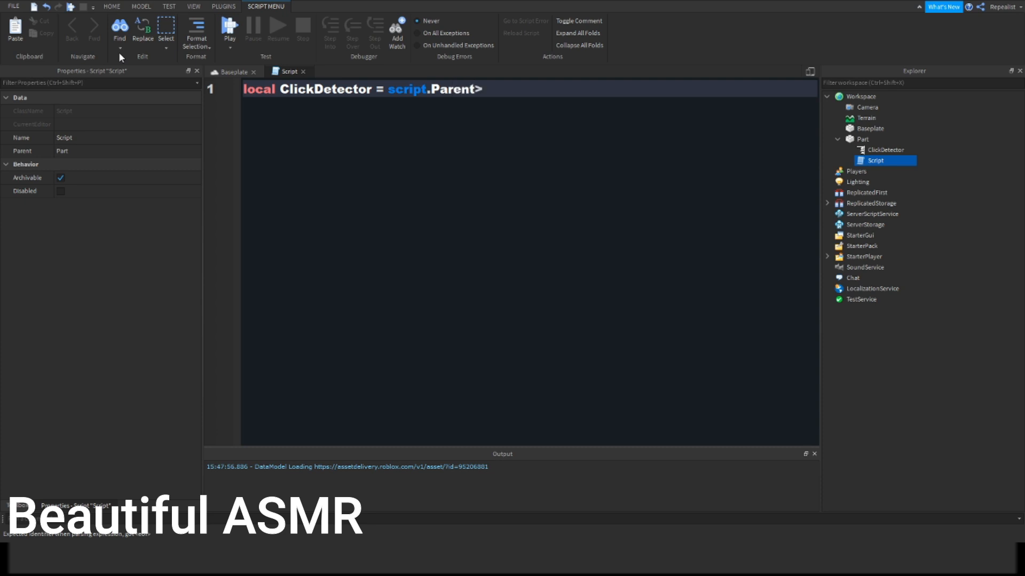
pyautogui.write('ClickDetector')
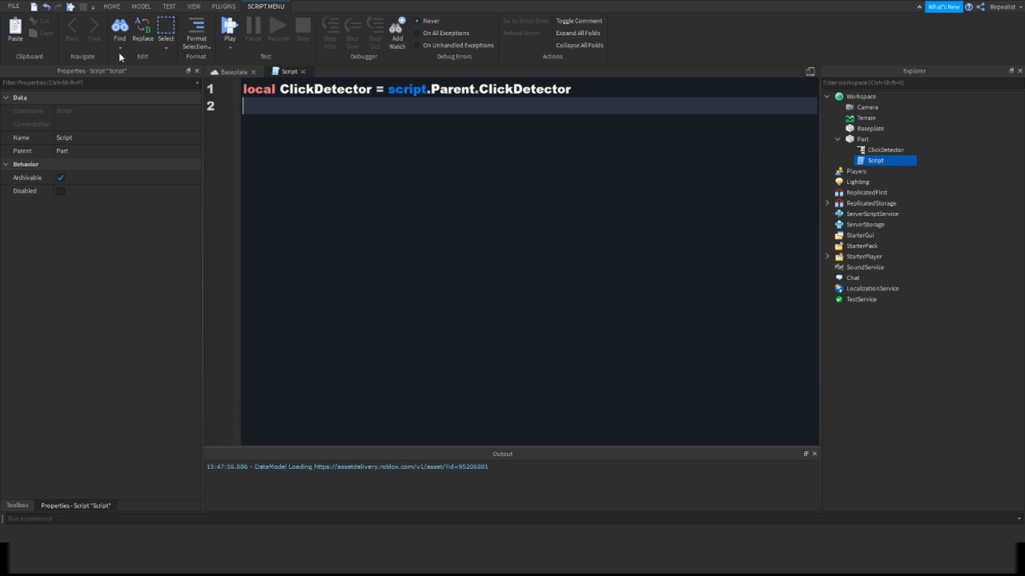
pyautogui.write('lo')
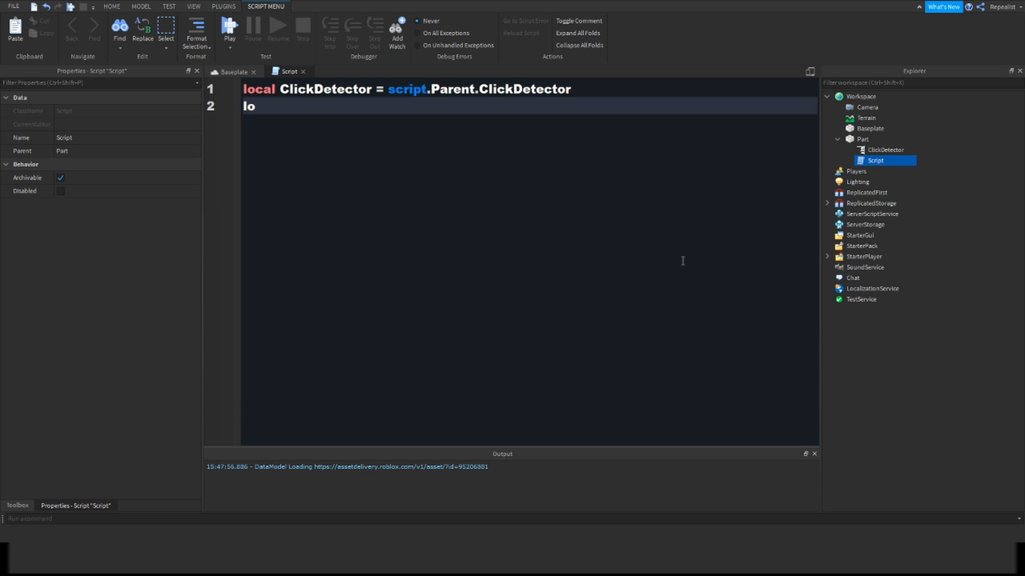
pyautogui.write('c')
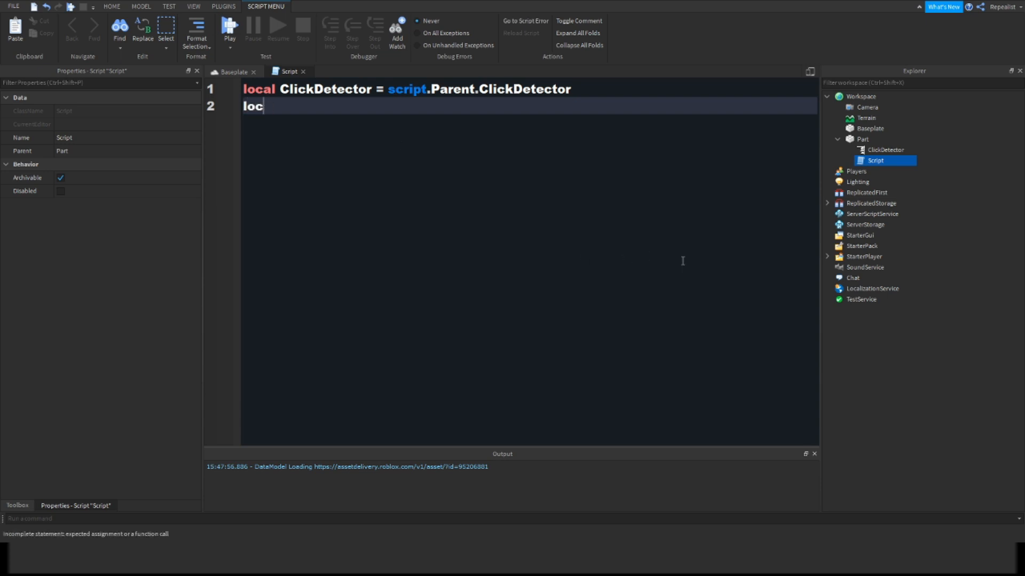
pyautogui.press('Backspace')
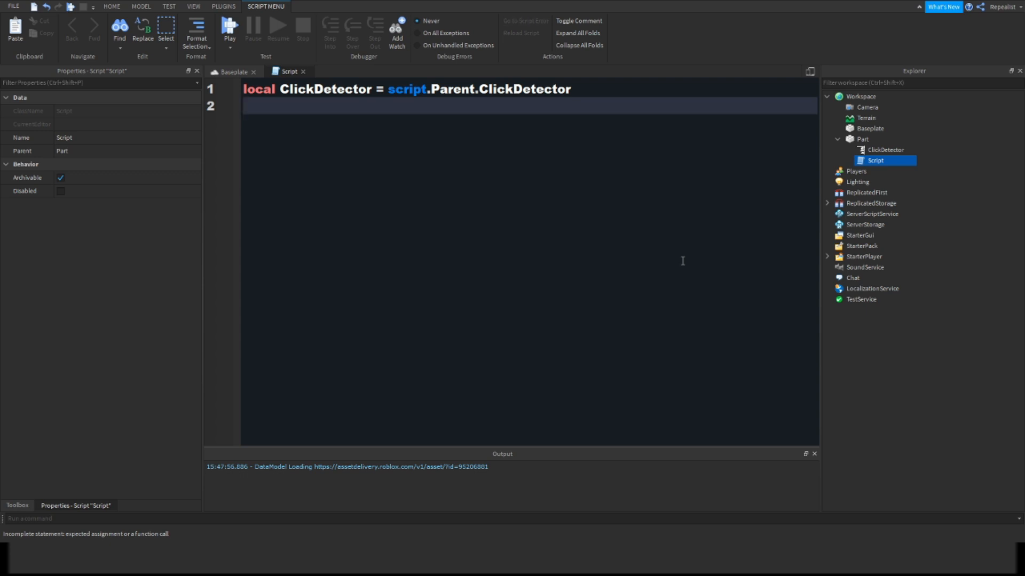
pyautogui.press('Return')
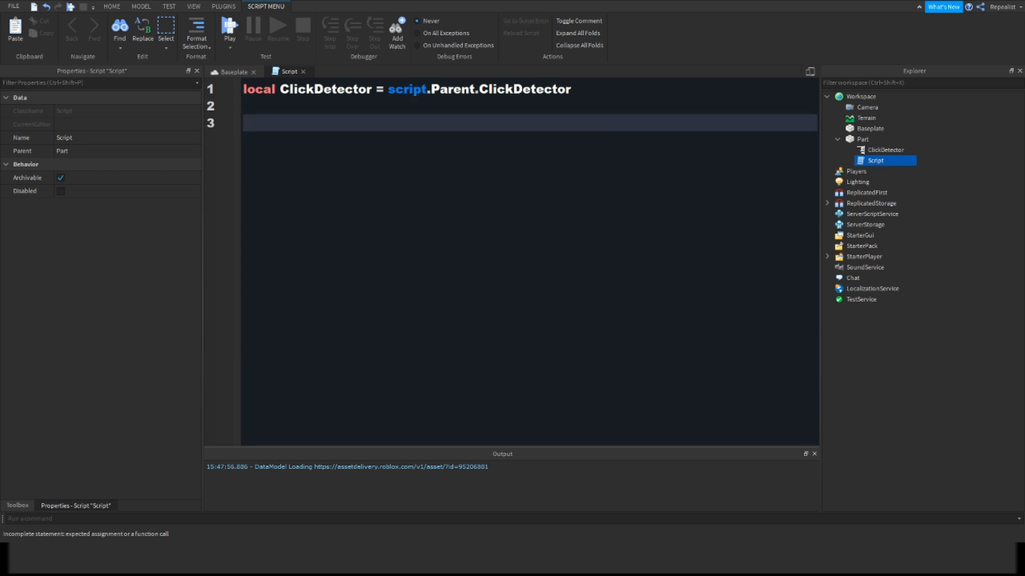
# Connect a function to ClickDetector.MouseClick with its function body opened
pyautogui.write('ClickDetector.')
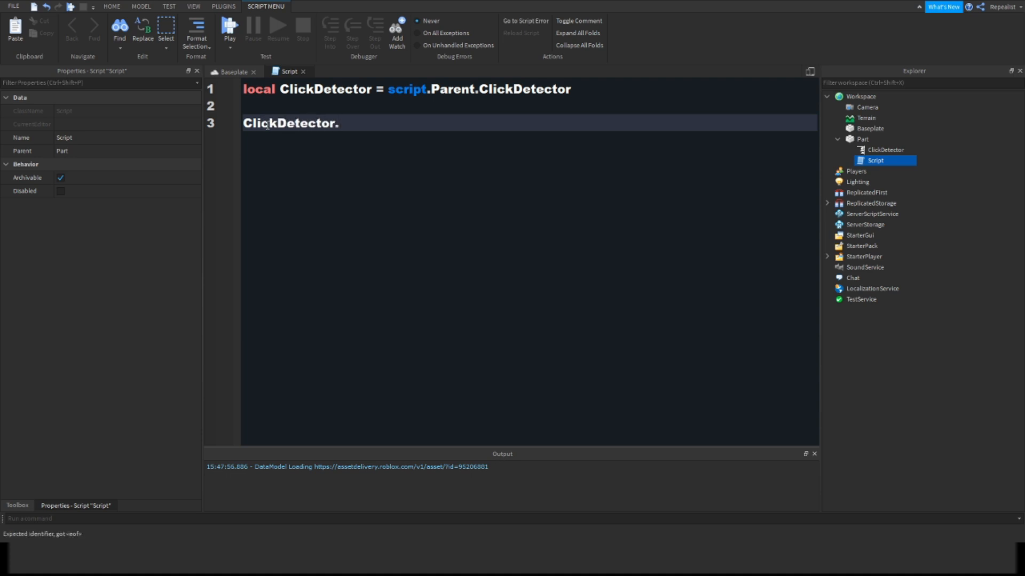
pyautogui.write('MouseClick')
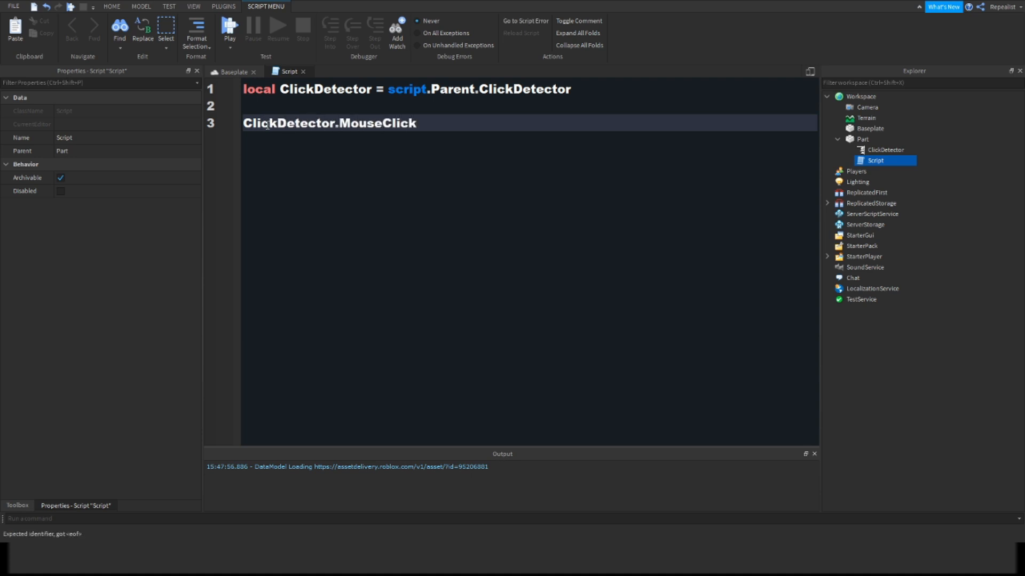
pyautogui.write(':Connect')
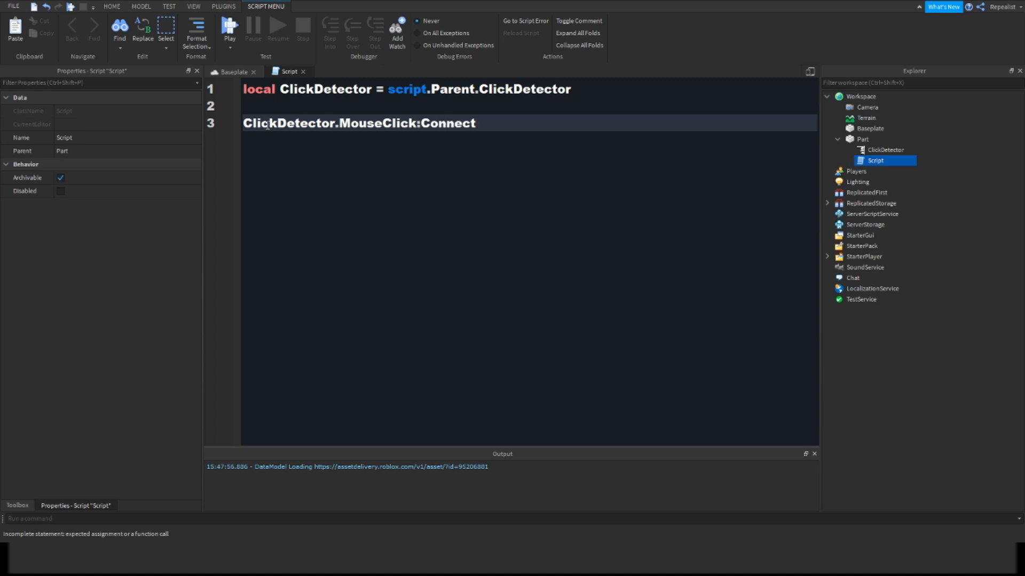
pyautogui.write('(function()')
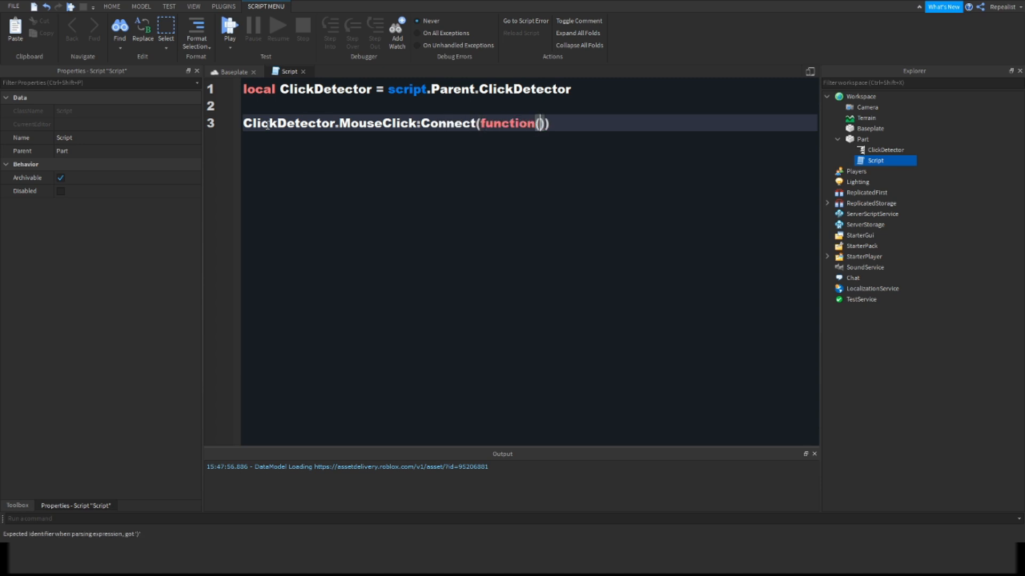
pyautogui.press('enter')
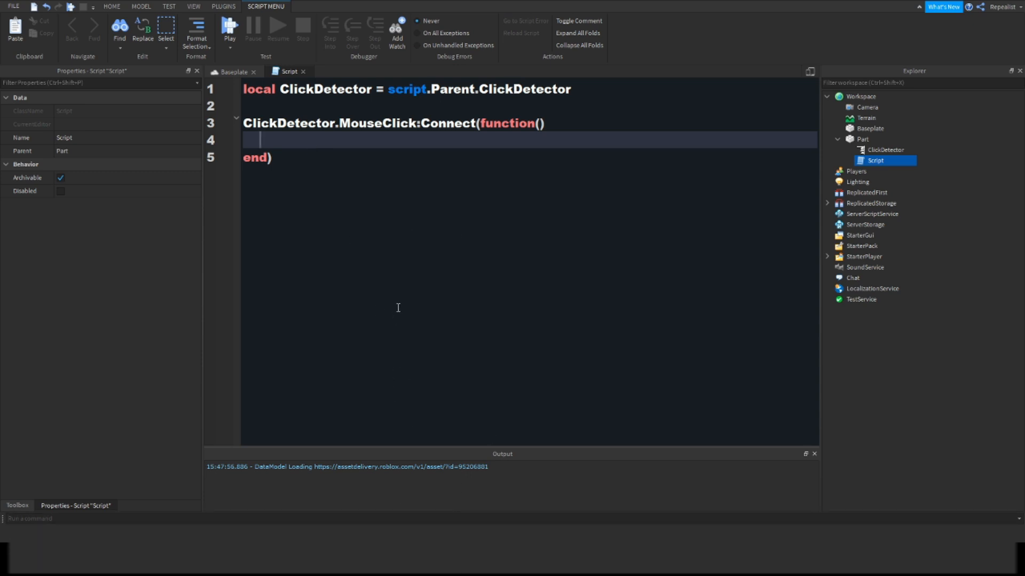
pyautogui.moveTo(407, 253)
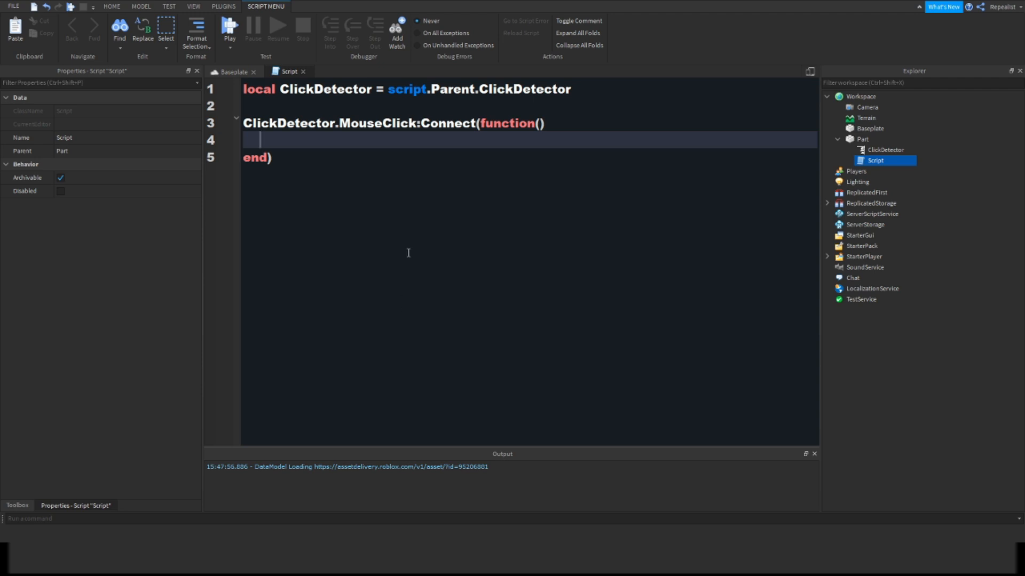
pyautogui.moveTo(321, 125)
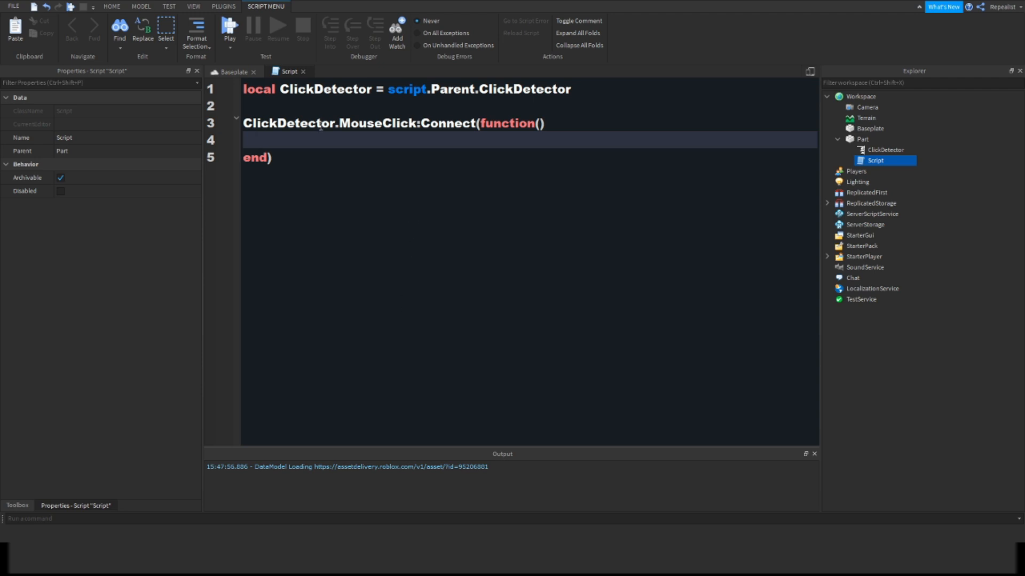
pyautogui.moveTo(320, 109)
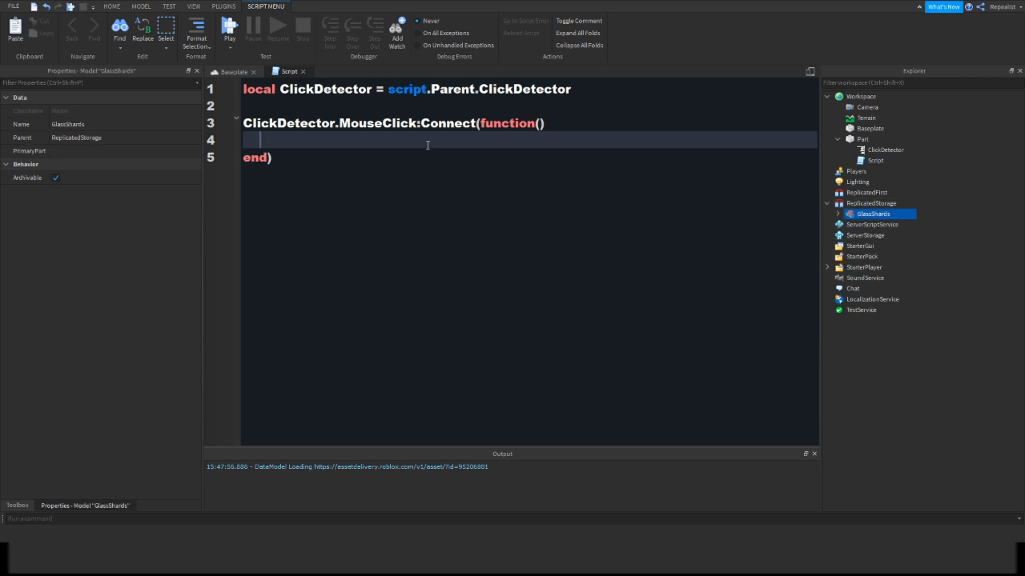
# Declare GlassShards from game.ReplicatedStorage and set its Parent to game.Workspace
pyautogui.press('enter')
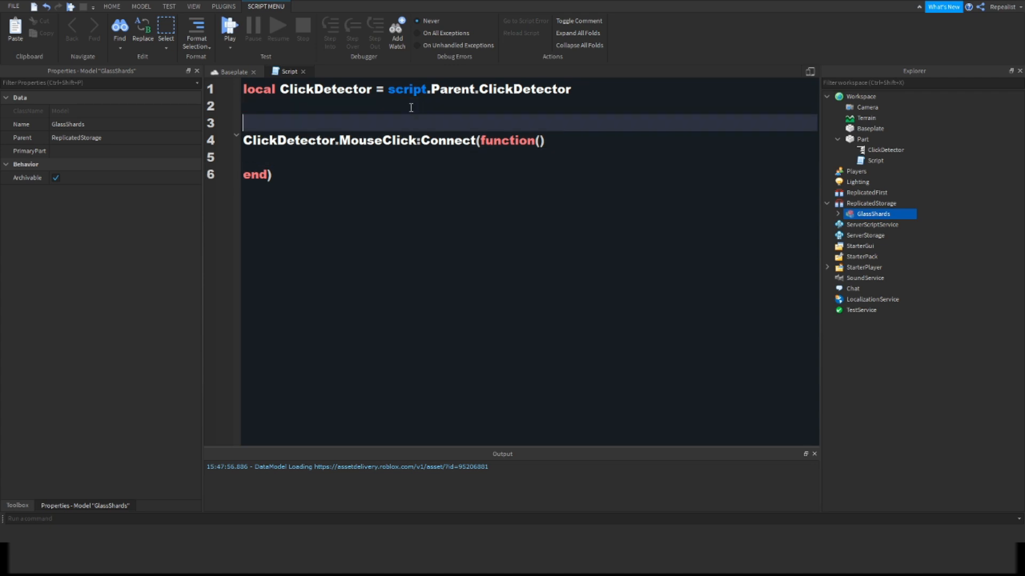
pyautogui.write('local')
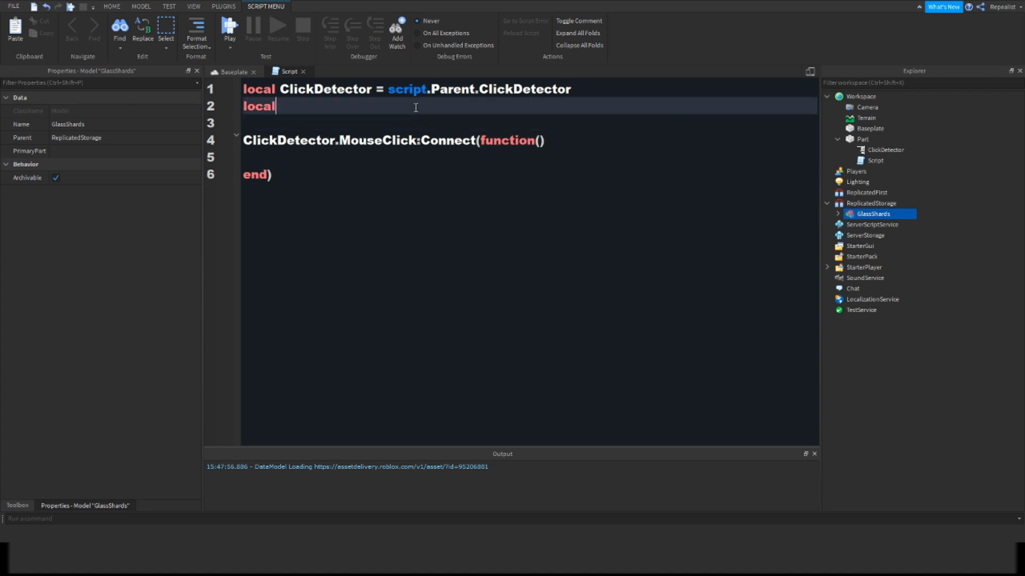
pyautogui.write('GlassShards')
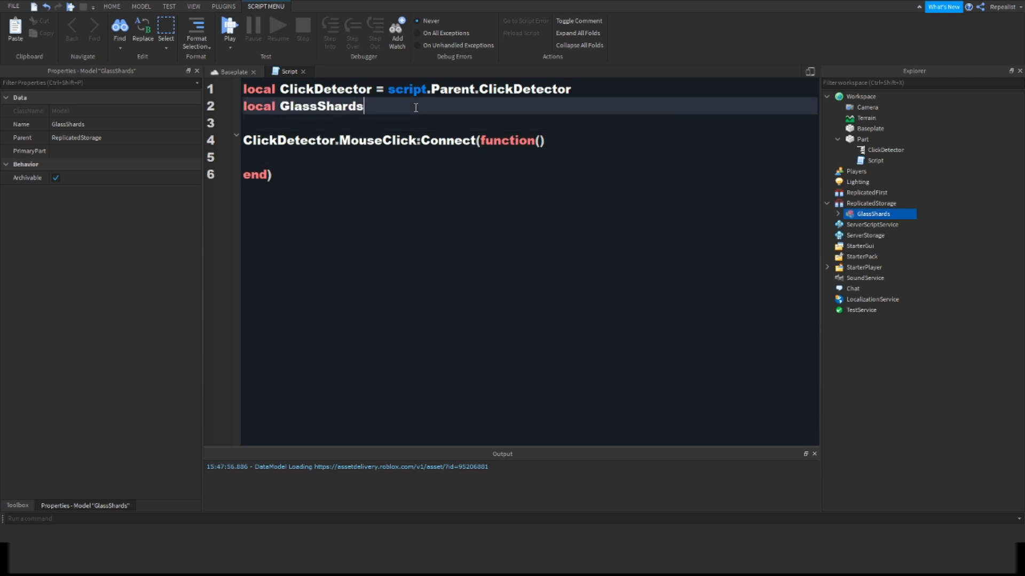
pyautogui.write('= game.R')
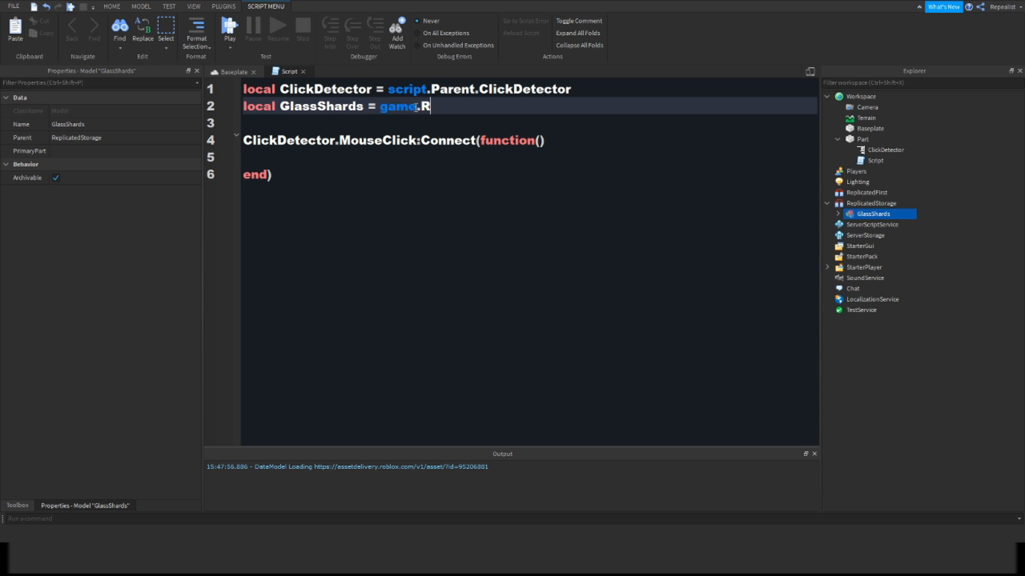
pyautogui.write('eplicatedStorage.')
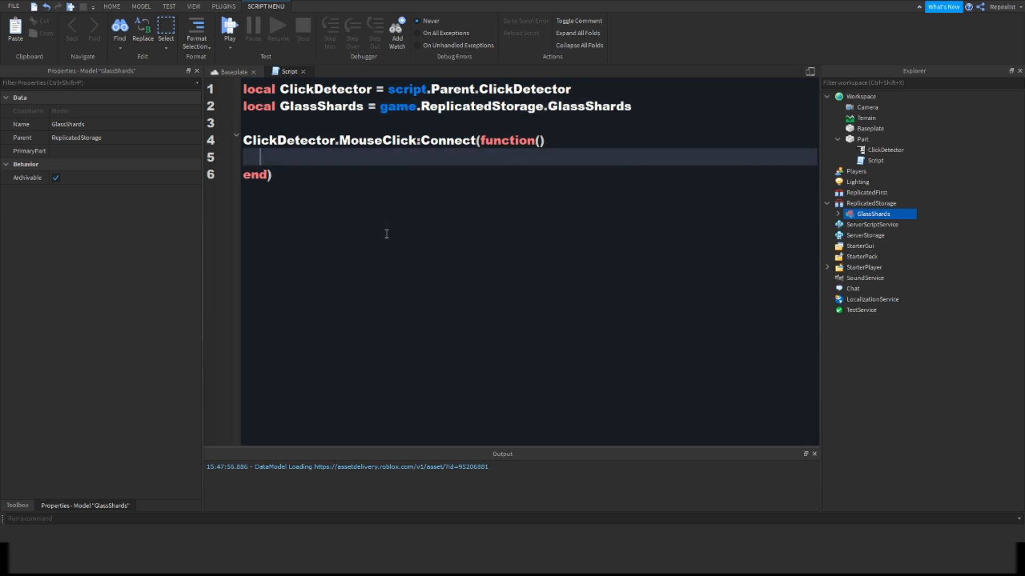
pyautogui.write('GlassShard')
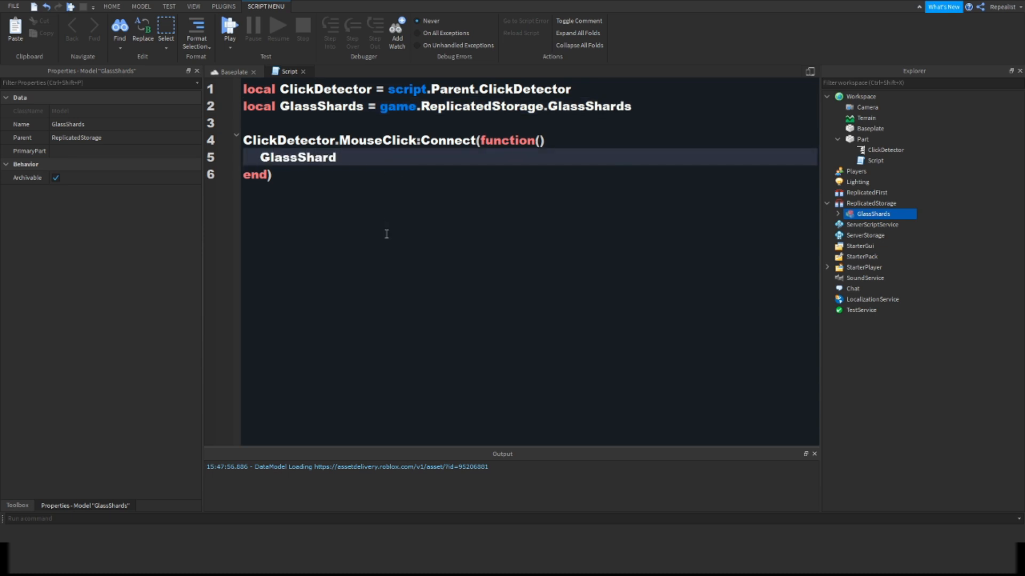
pyautogui.write('s.Pa')
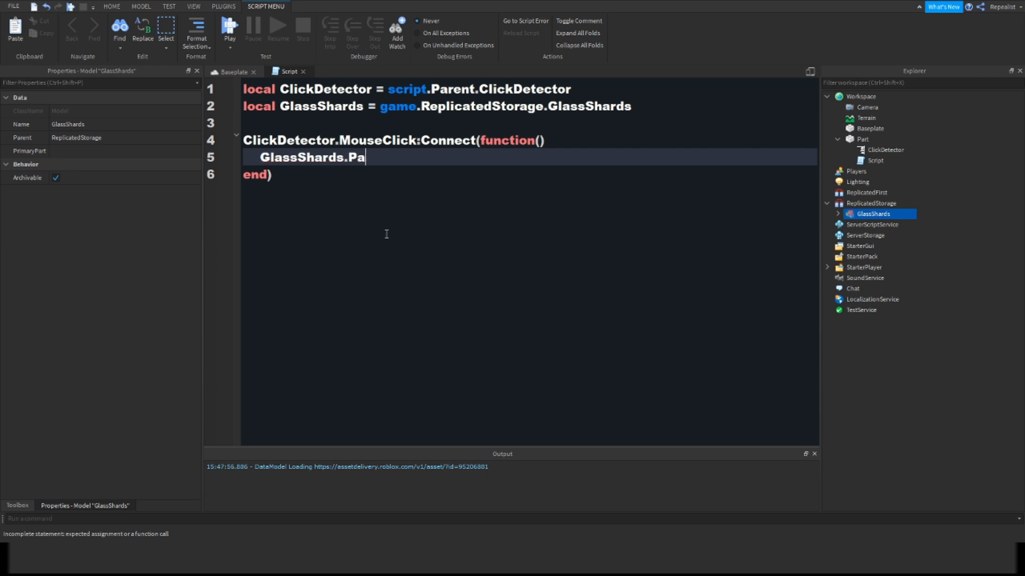
pyautogui.write('rent = game')
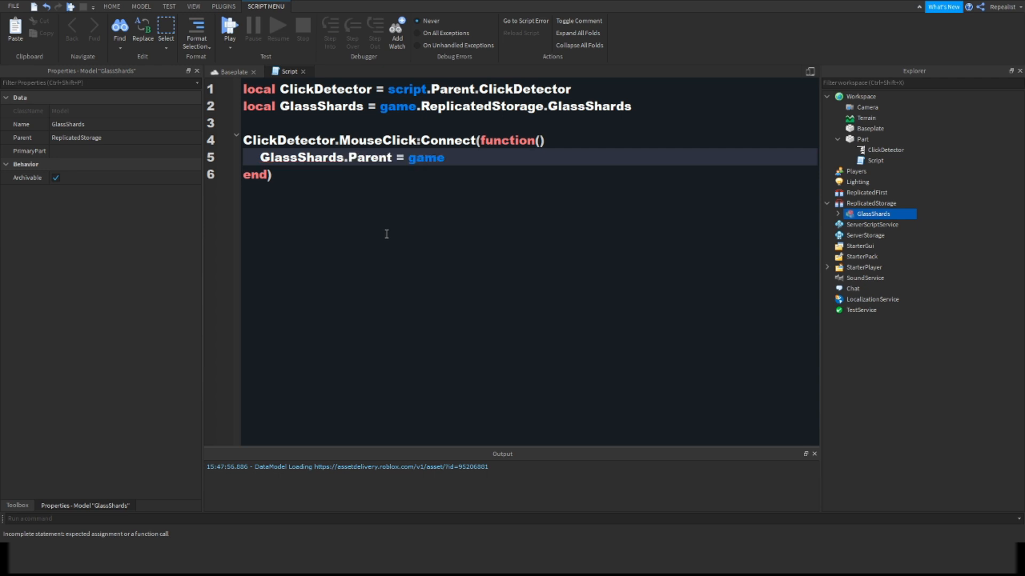
pyautogui.write('.Workspace.')
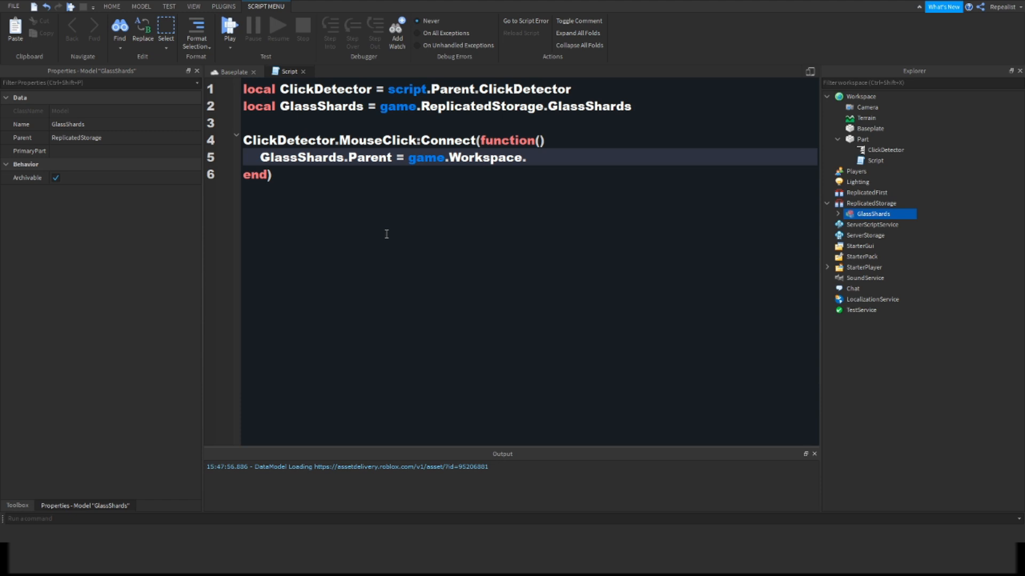
pyautogui.press('enter')
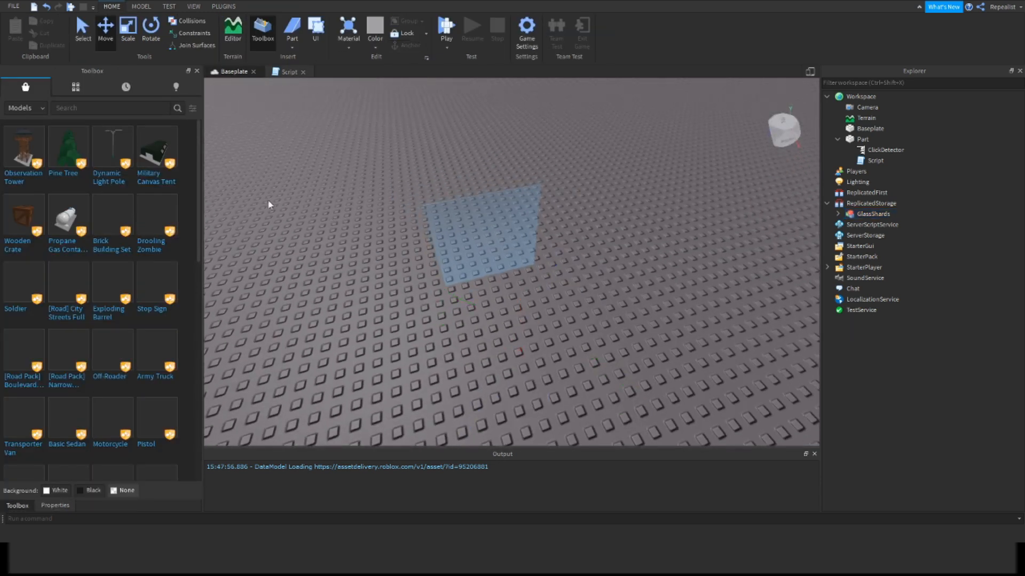
# Search the Toolbox audio library for a glass breaking sound
pyautogui.click(23, 107)
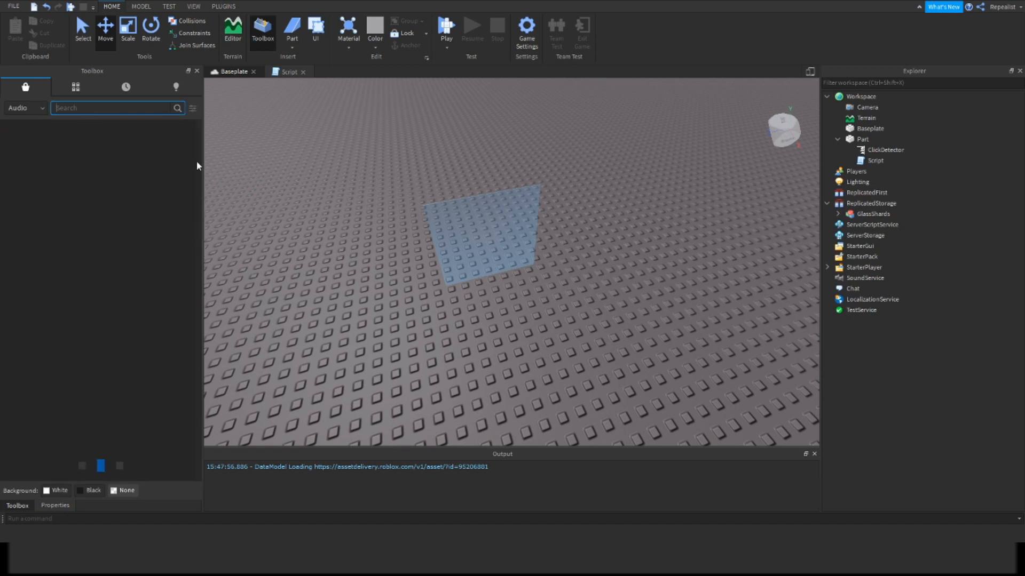
pyautogui.write('glass breaking')
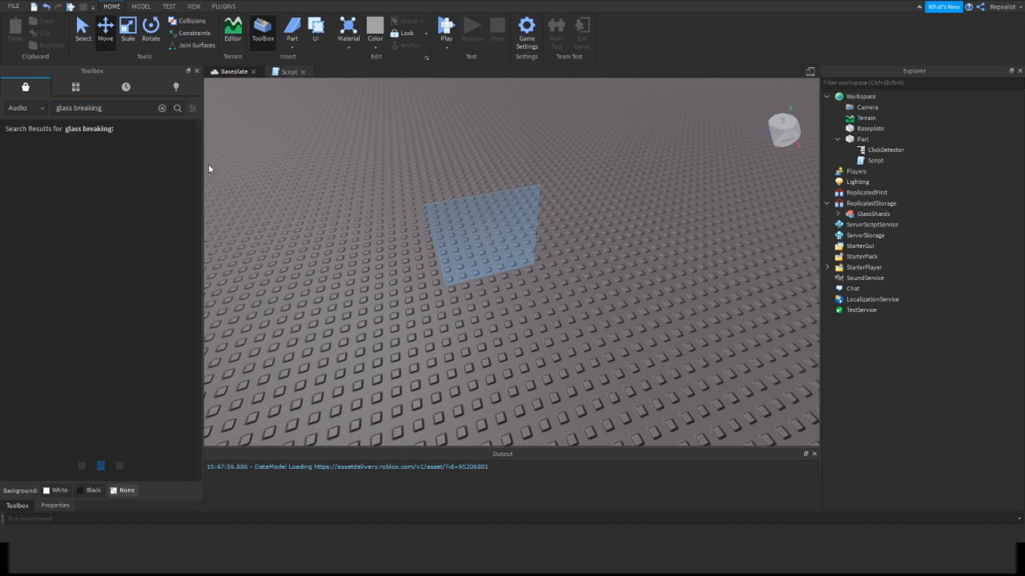
pyautogui.click(177, 107)
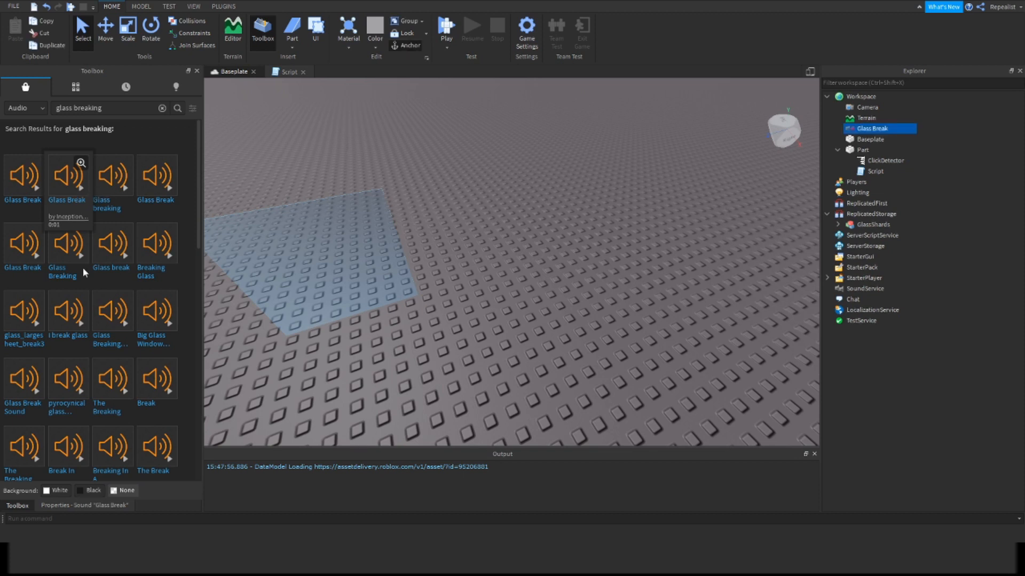
# Rename the inserted Glass Break sound to GlassBreak
pyautogui.click(84, 505)
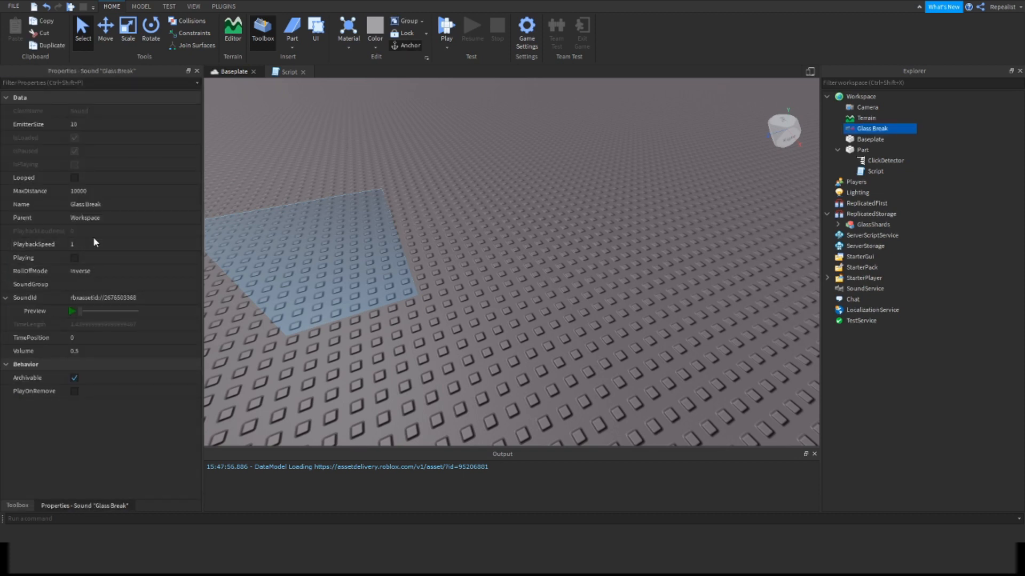
pyautogui.doubleClick(85, 204)
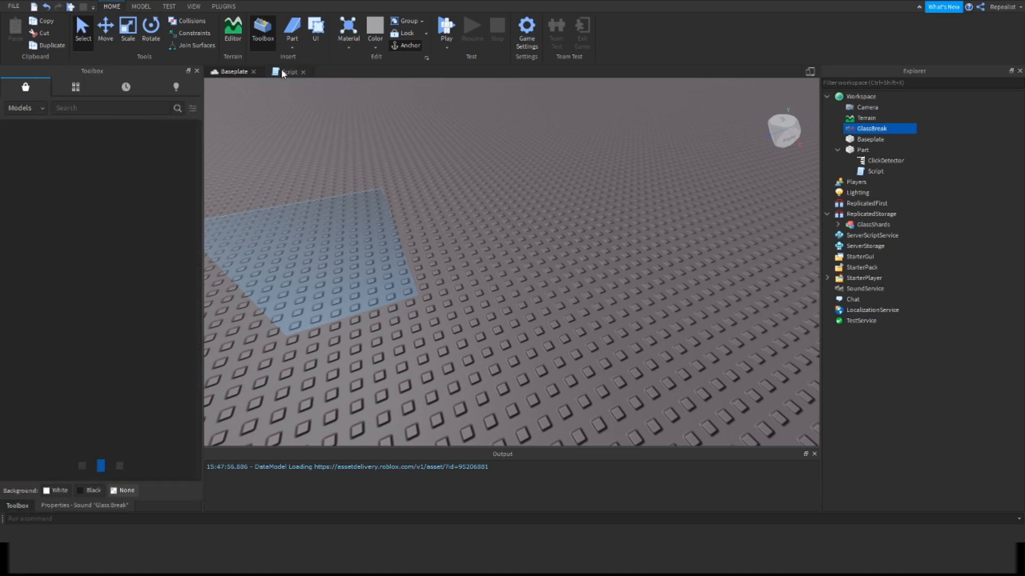
pyautogui.click(288, 71)
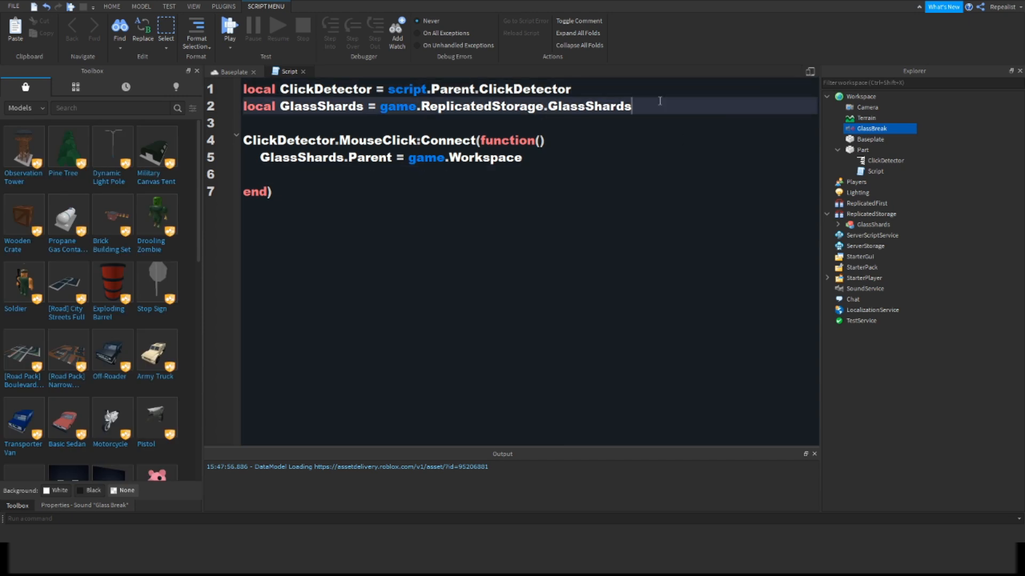
# Reference workspace.GlassBreak in a local variable and call GlassBreak:Play() in the handler
pyautogui.write('local GlassBreak = game.W')
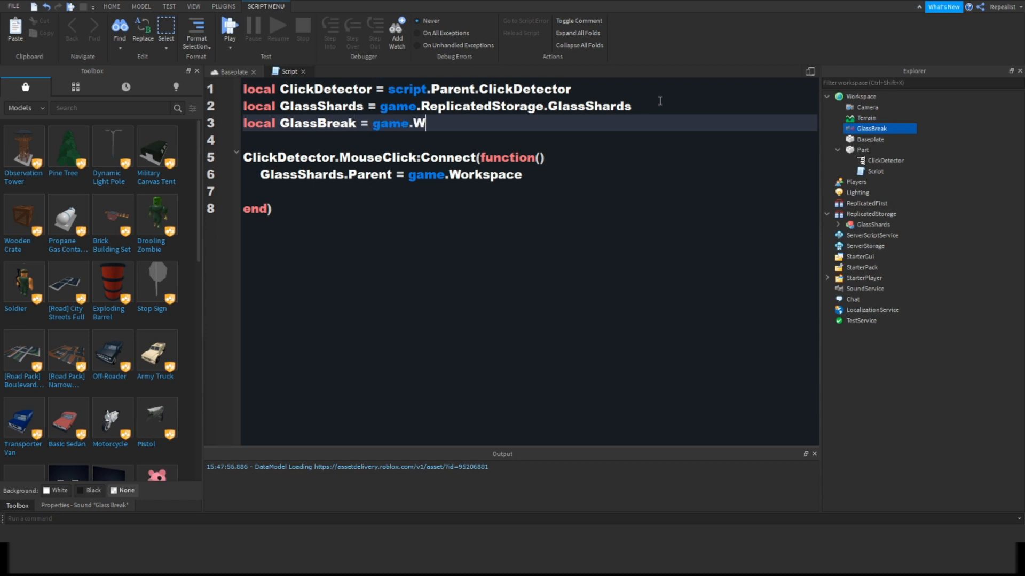
pyautogui.write('orkspace.GlassBreak')
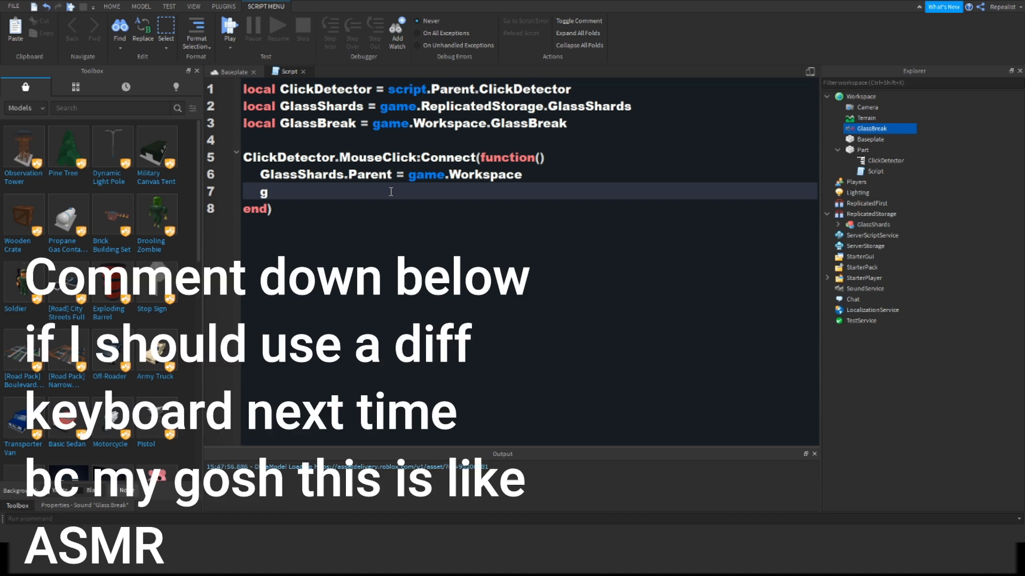
pyautogui.write('lassBreak')
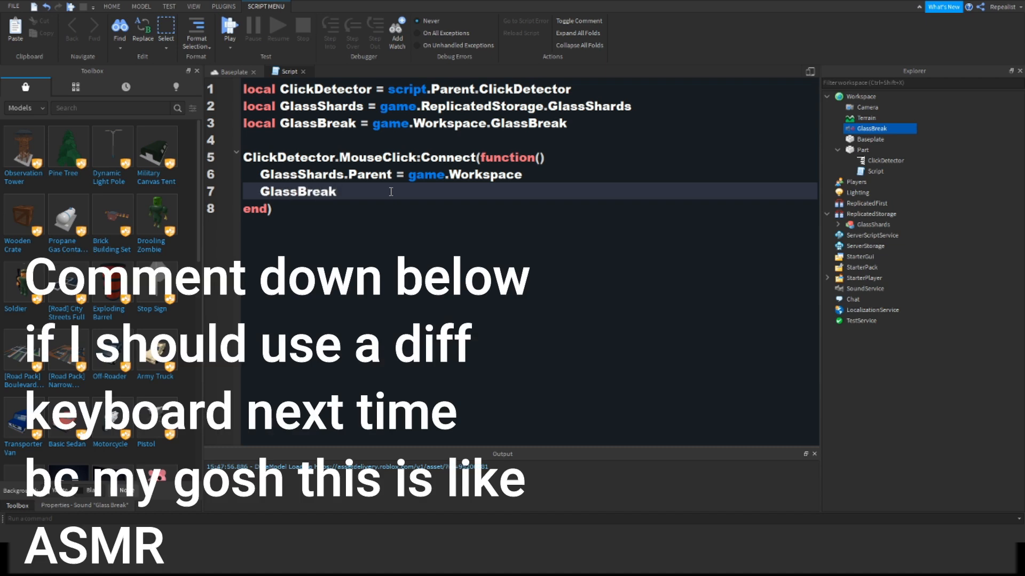
pyautogui.write(':Play()')
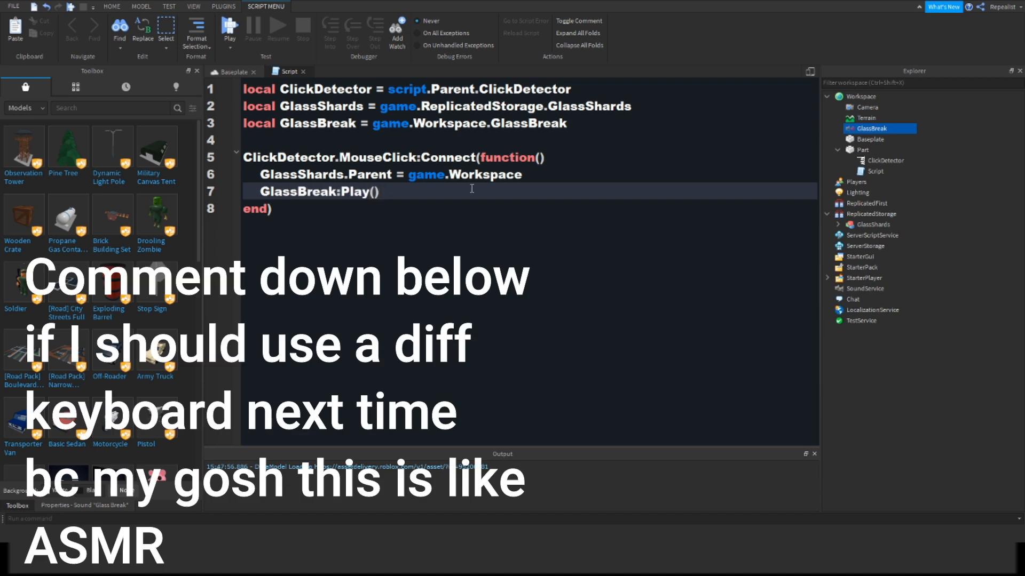
pyautogui.click(233, 71)
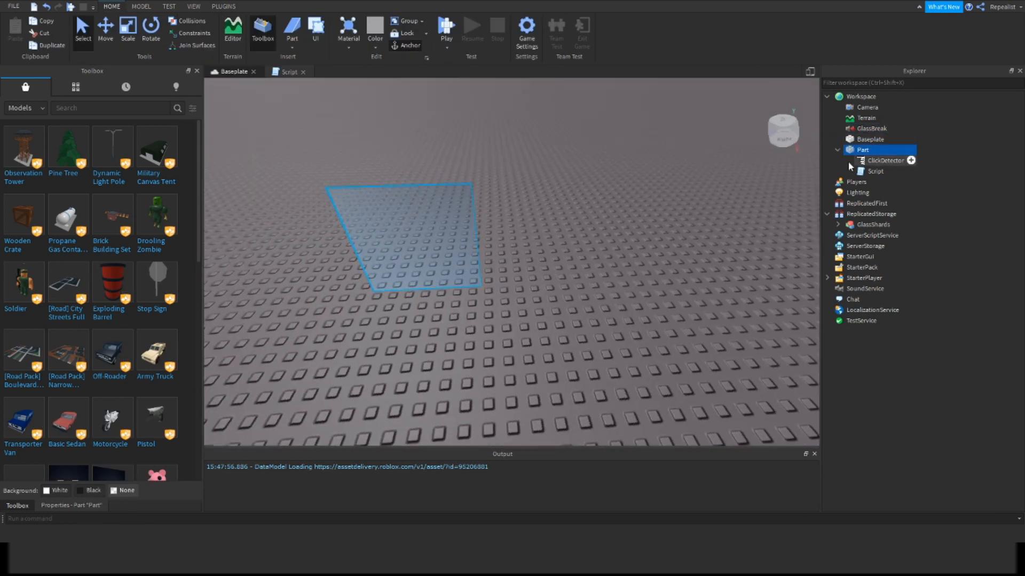
# Add script.Parent:Destroy() and script.Parent.ClickDetector:Destroy() to the click handler
pyautogui.click(289, 71)
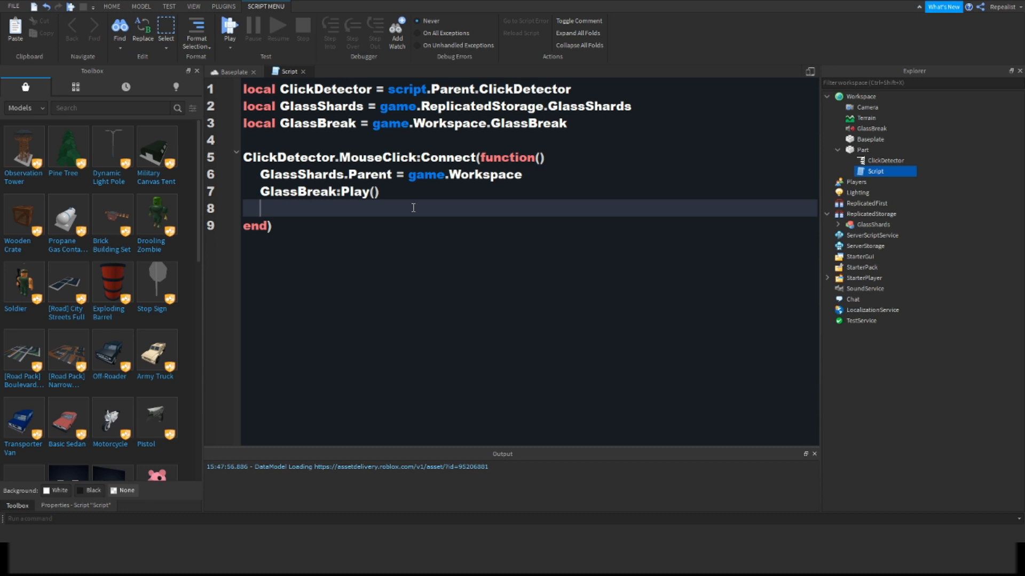
pyautogui.write('script.P')
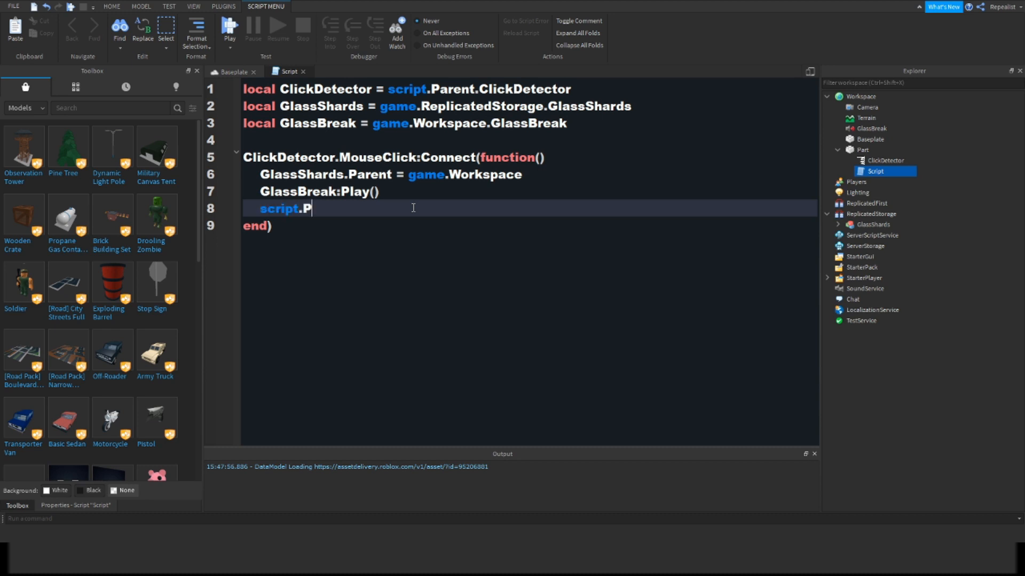
pyautogui.write('arent:Destr')
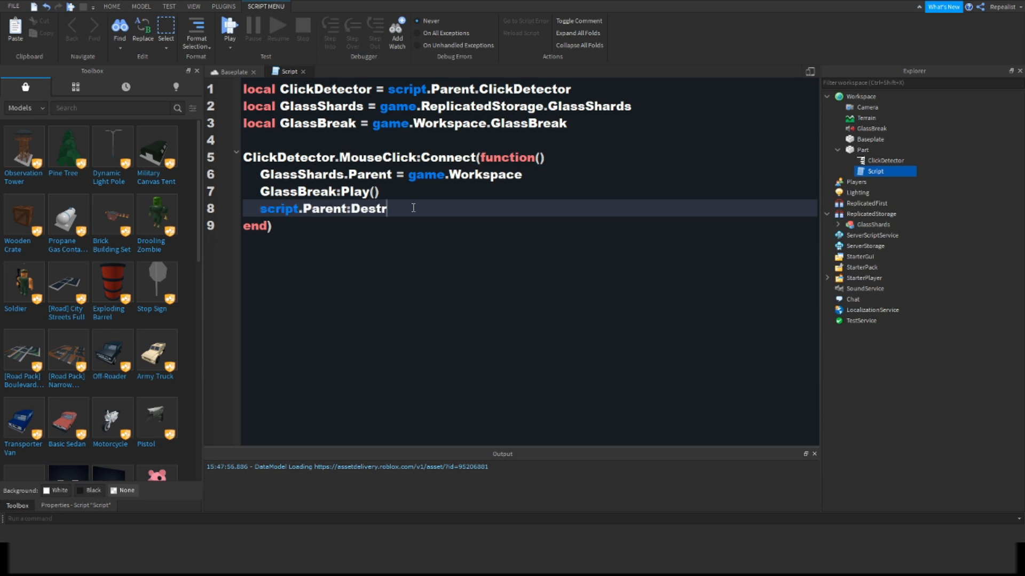
pyautogui.write('oy()')
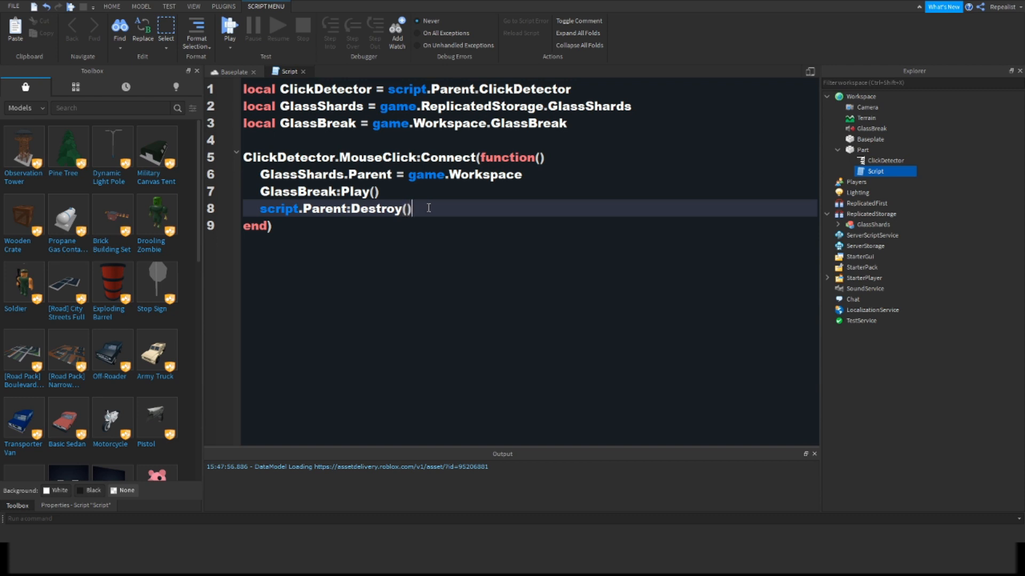
pyautogui.write('script.P')
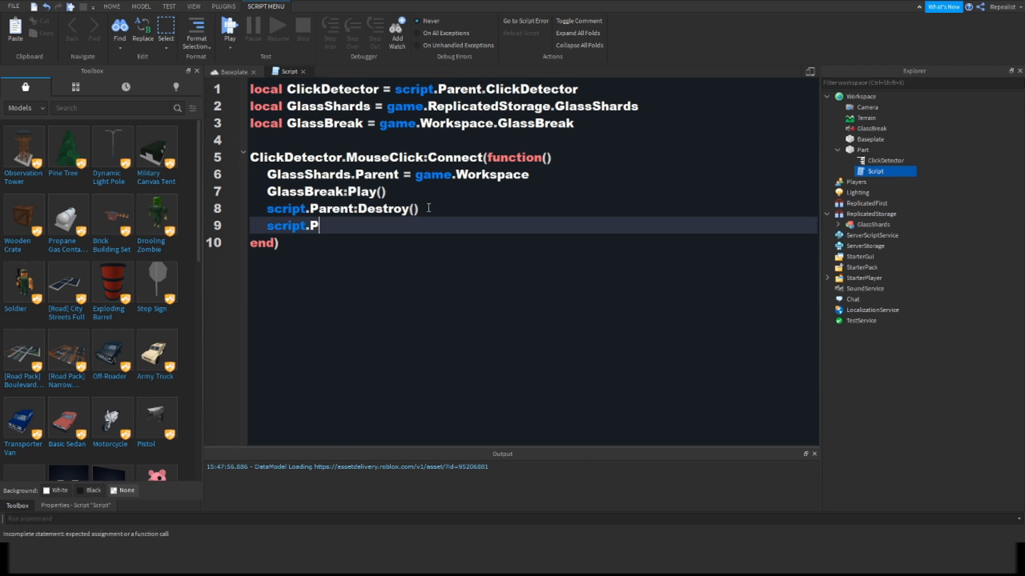
pyautogui.write('arent.ClickDetector:De')
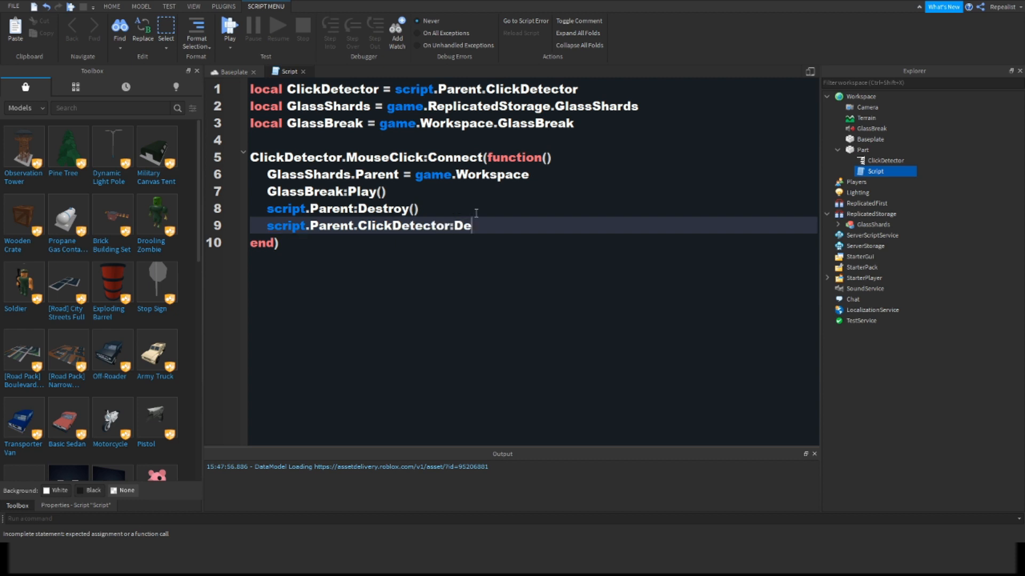
pyautogui.write('stroy()')
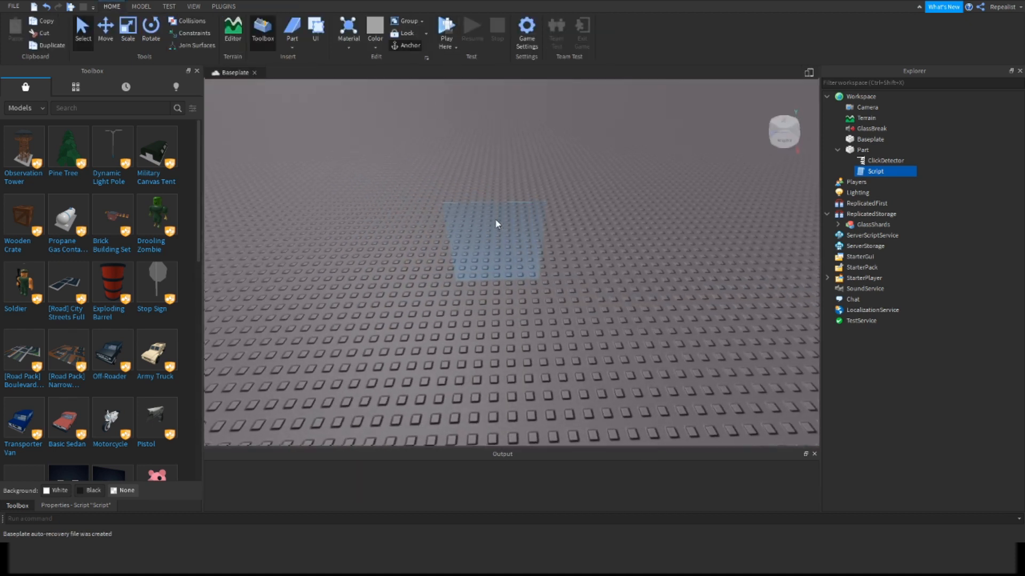
# Start and stop a playtest, producing the line 9 'index nil with ClickDetector' error
pyautogui.click(445, 30)
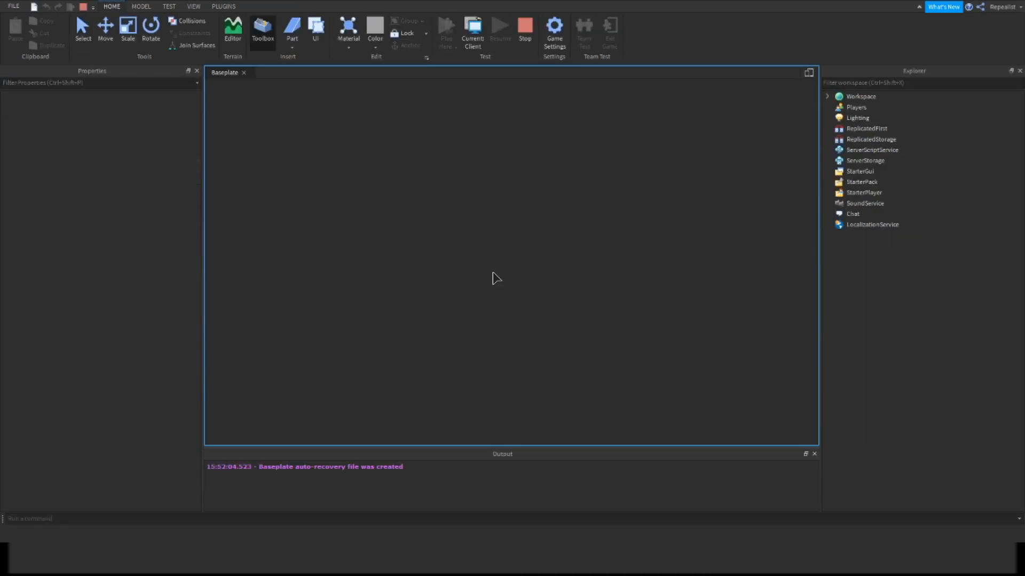
pyautogui.click(446, 29)
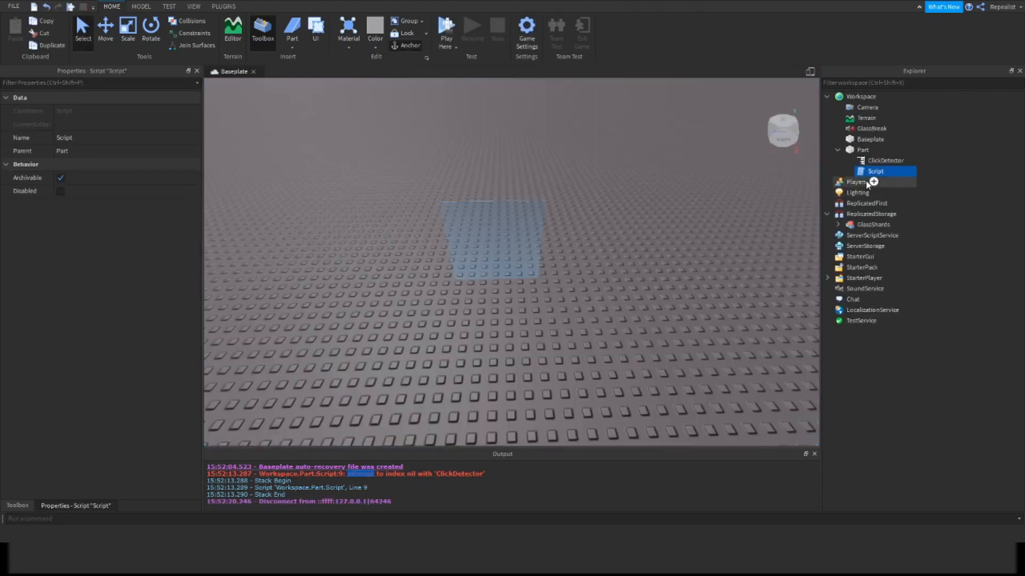
# Make line 8 destroy the ClickDetector and line 9 destroy script.Parent, then playtest
pyautogui.doubleClick(876, 171)
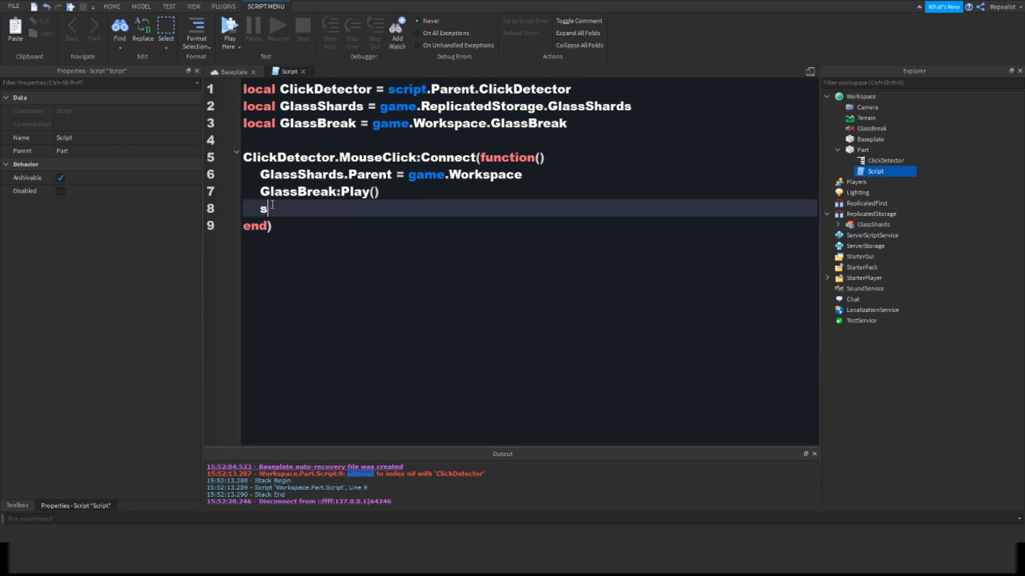
pyautogui.write('cript.Parent.ClickDetector:Destroy()')
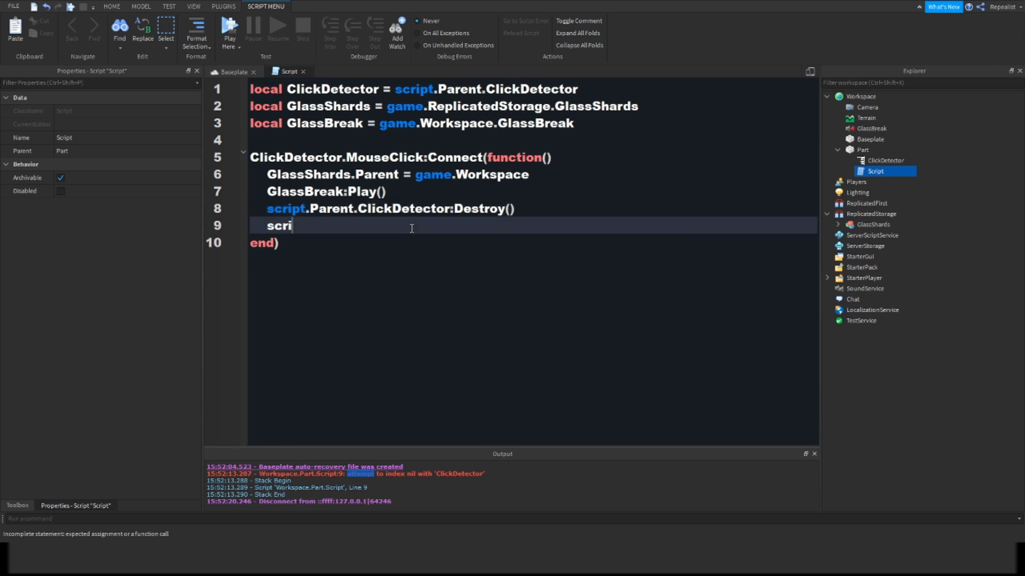
pyautogui.write('pt.Parent:Des')
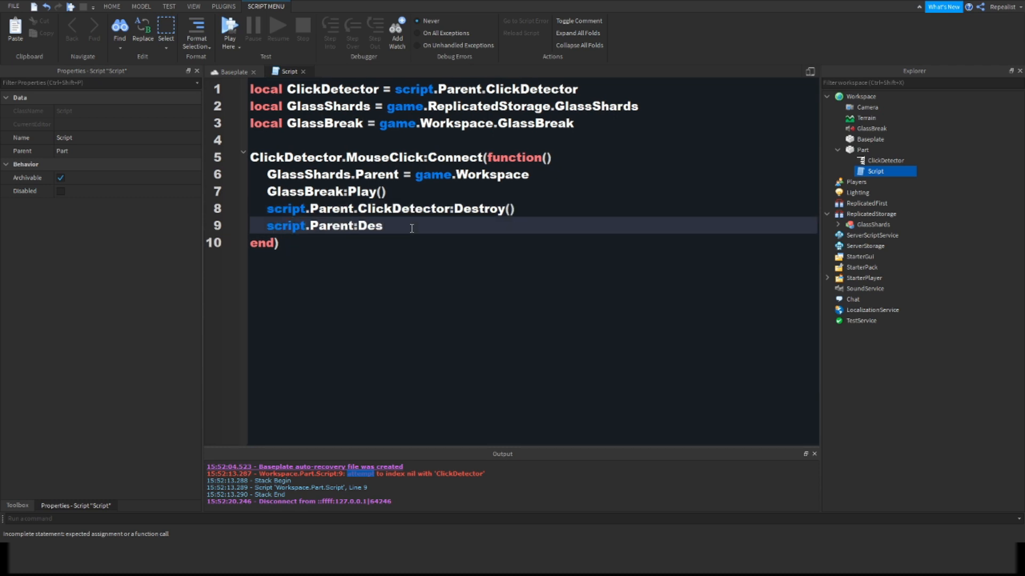
pyautogui.click(232, 72)
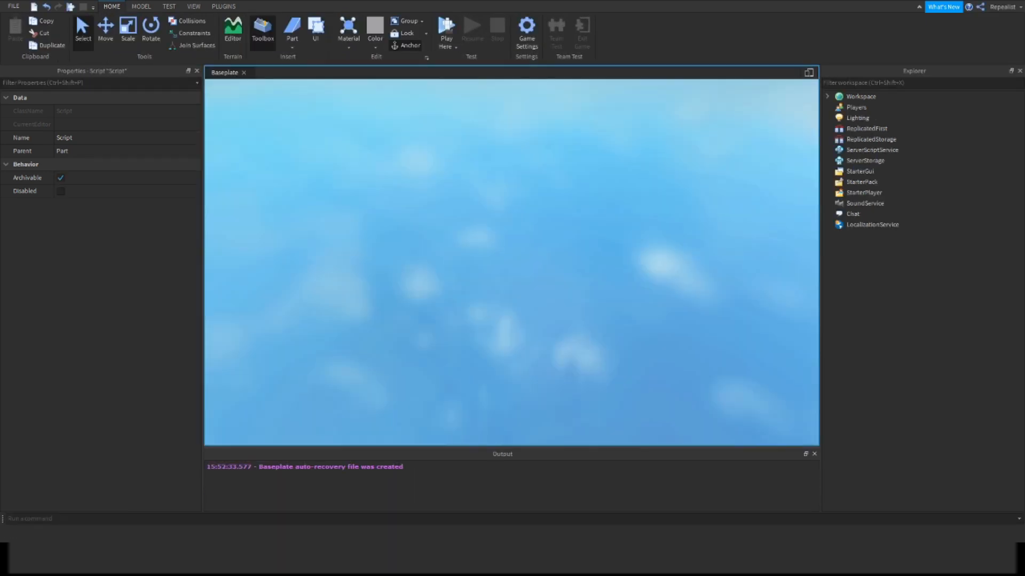
# Play-test the game, break the glass window into shards, then stop the test
pyautogui.click(446, 29)
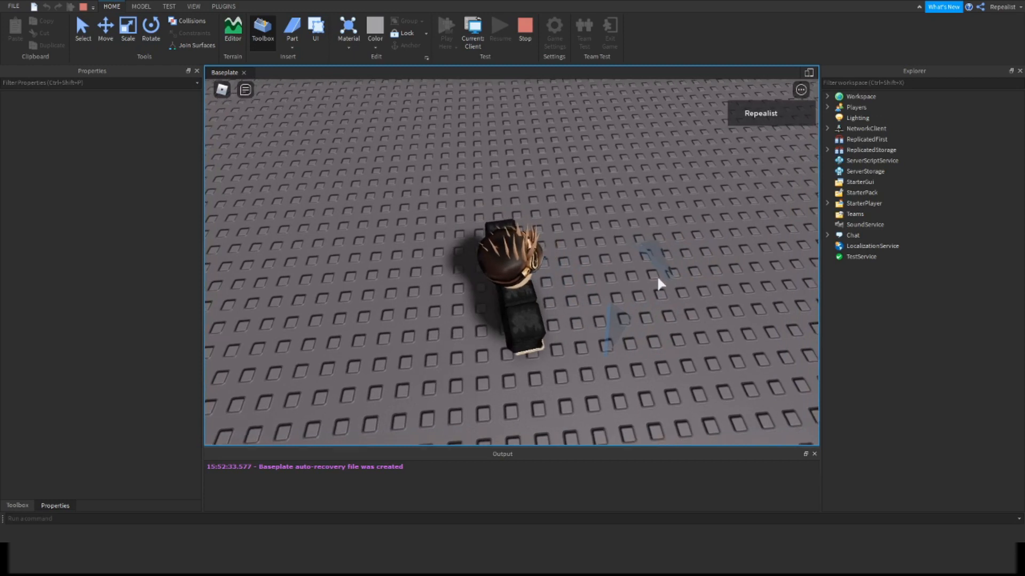
pyautogui.click(524, 29)
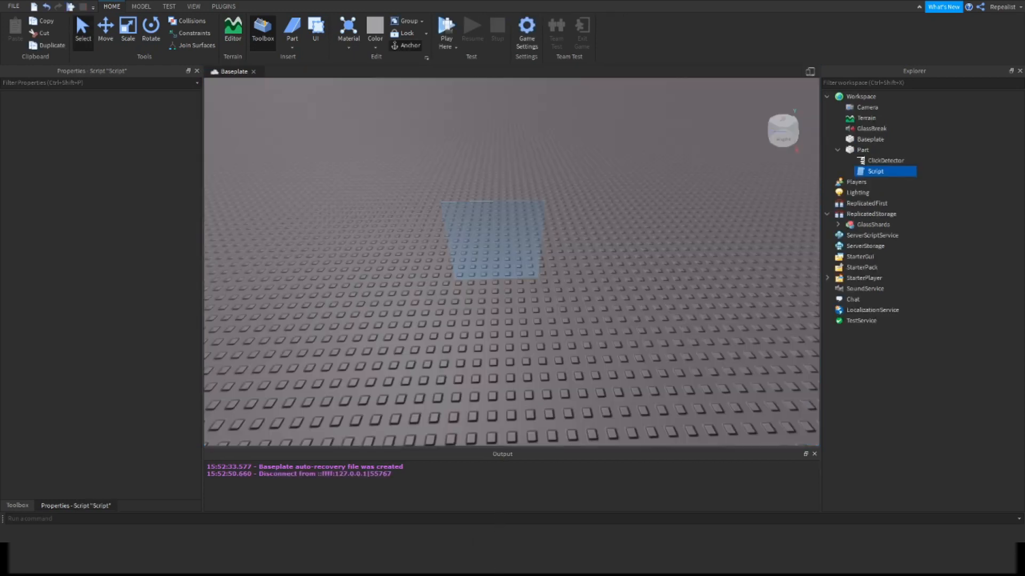
# Reopen the window Part's Script from the Explorer to view the finished click handler
pyautogui.click(876, 171)
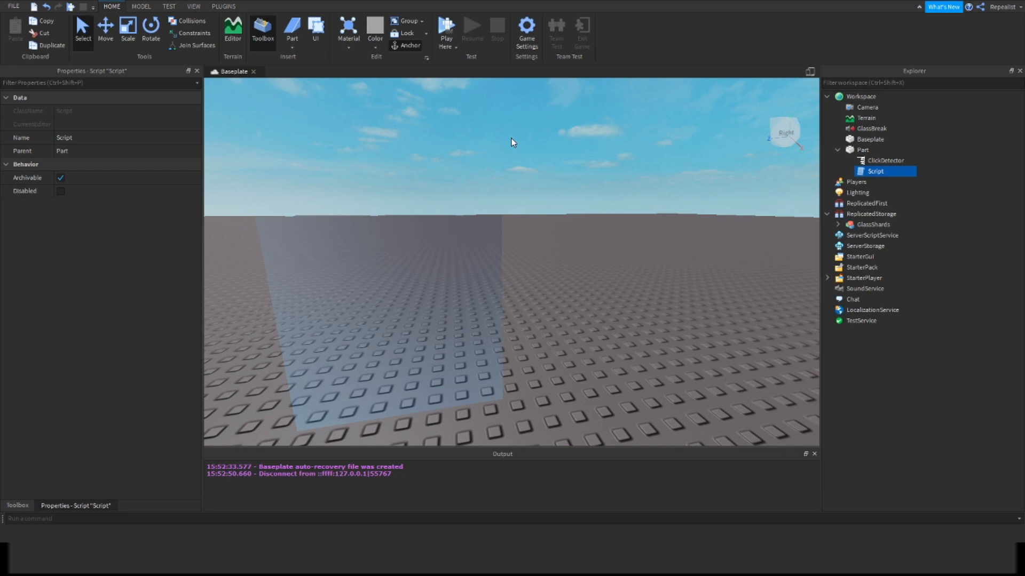
pyautogui.moveTo(922, 153)
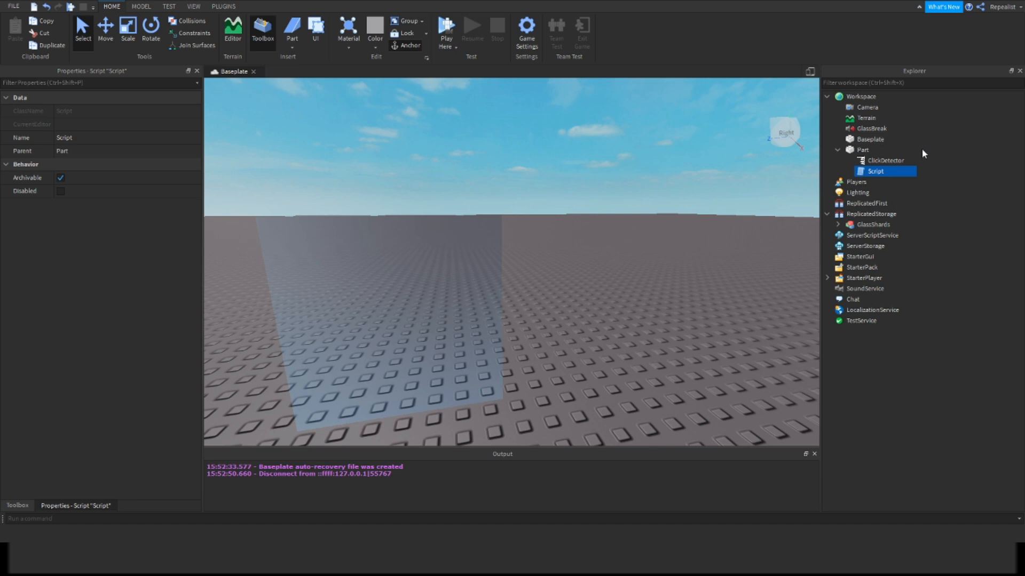
pyautogui.doubleClick(876, 171)
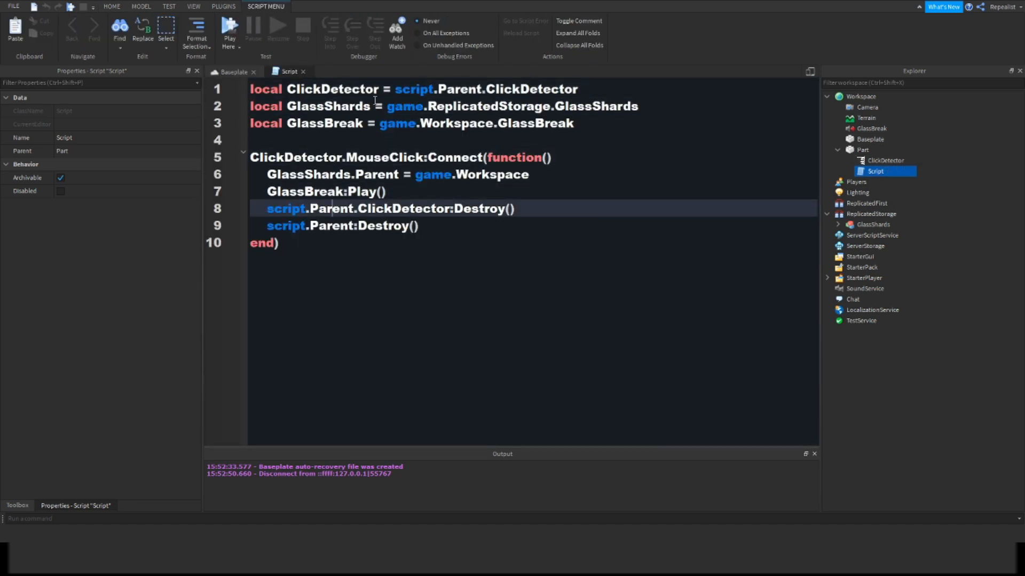
pyautogui.click(434, 140)
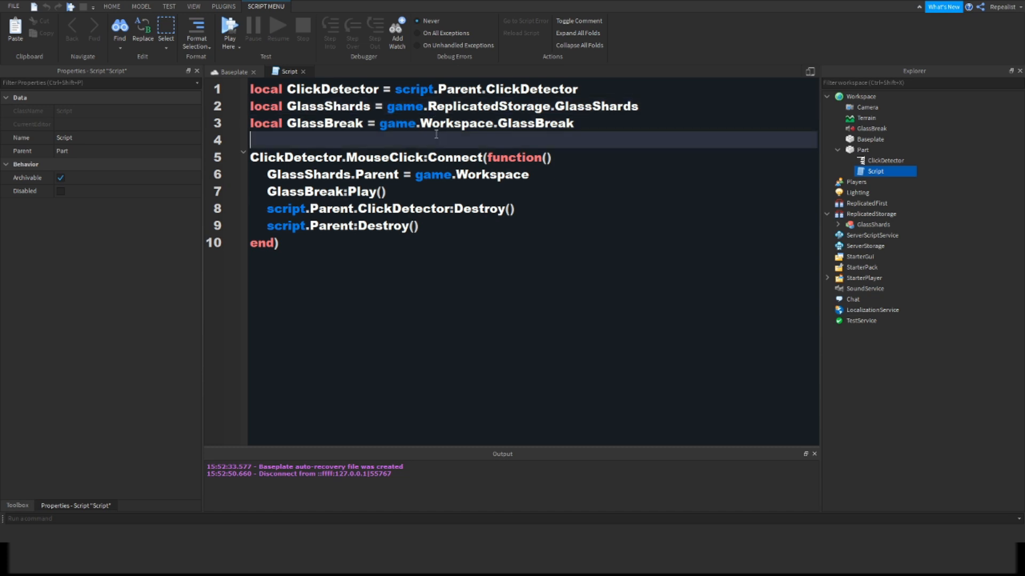
pyautogui.click(320, 121)
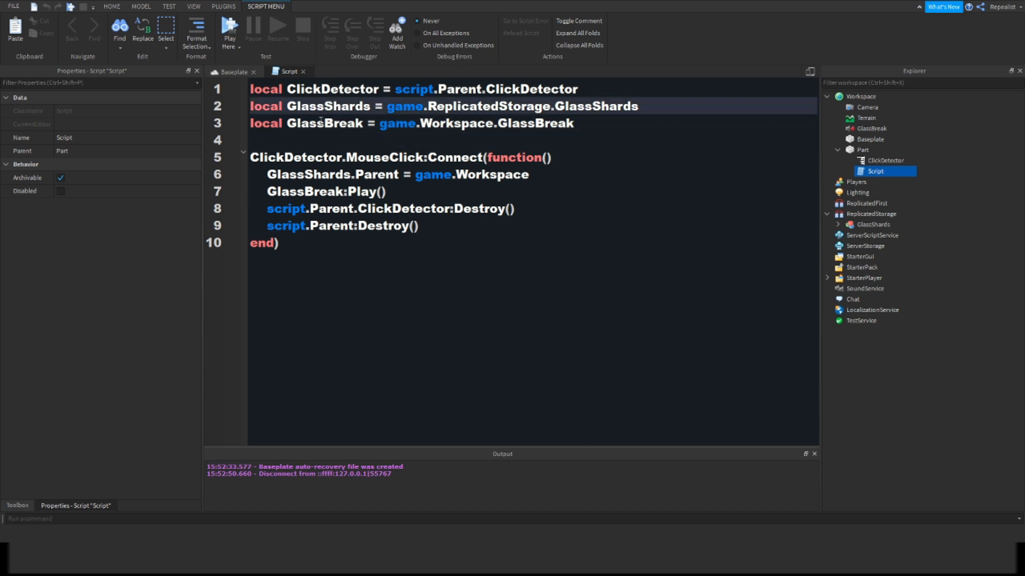
pyautogui.click(408, 89)
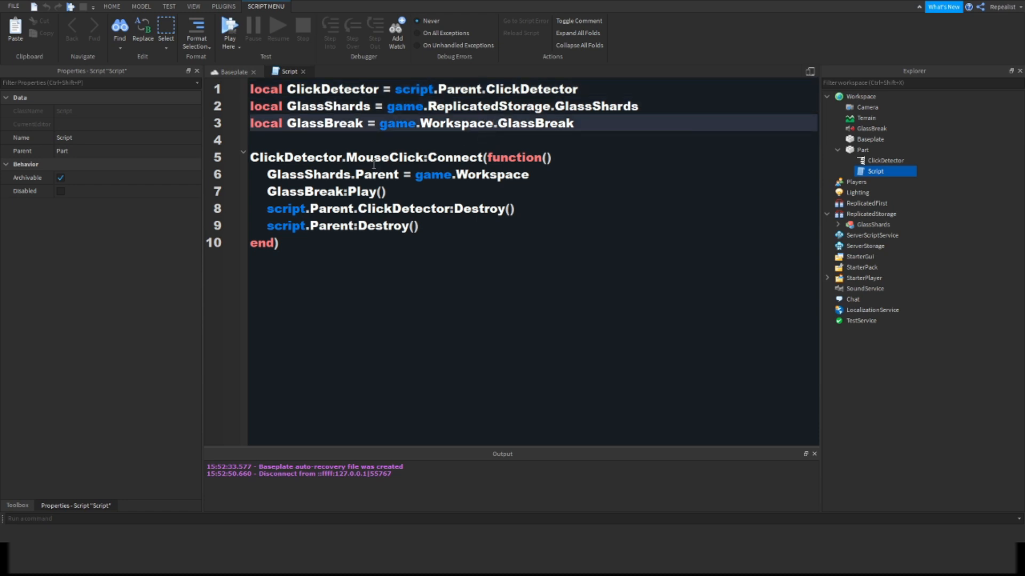
pyautogui.click(385, 175)
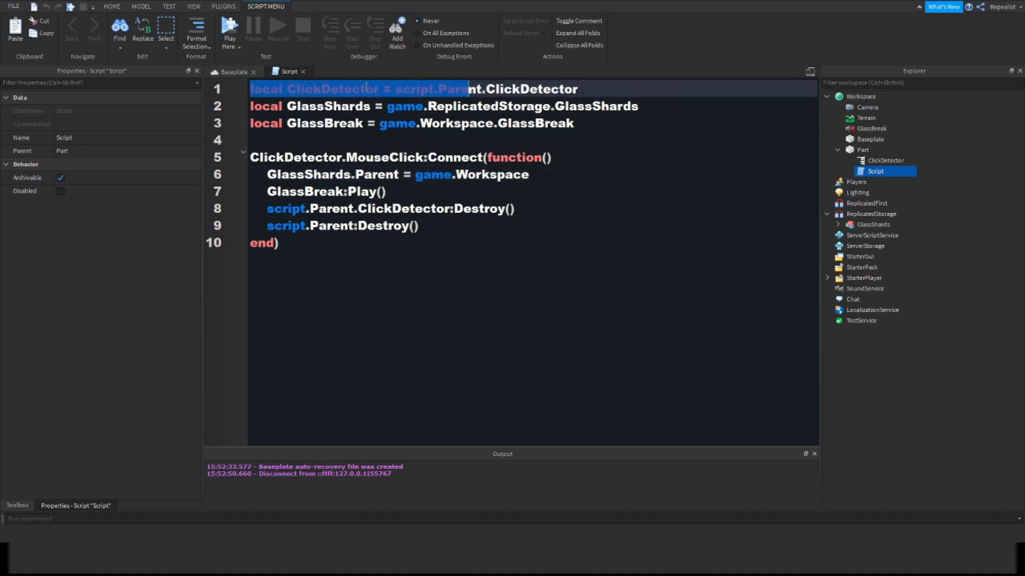
pyautogui.click(353, 89)
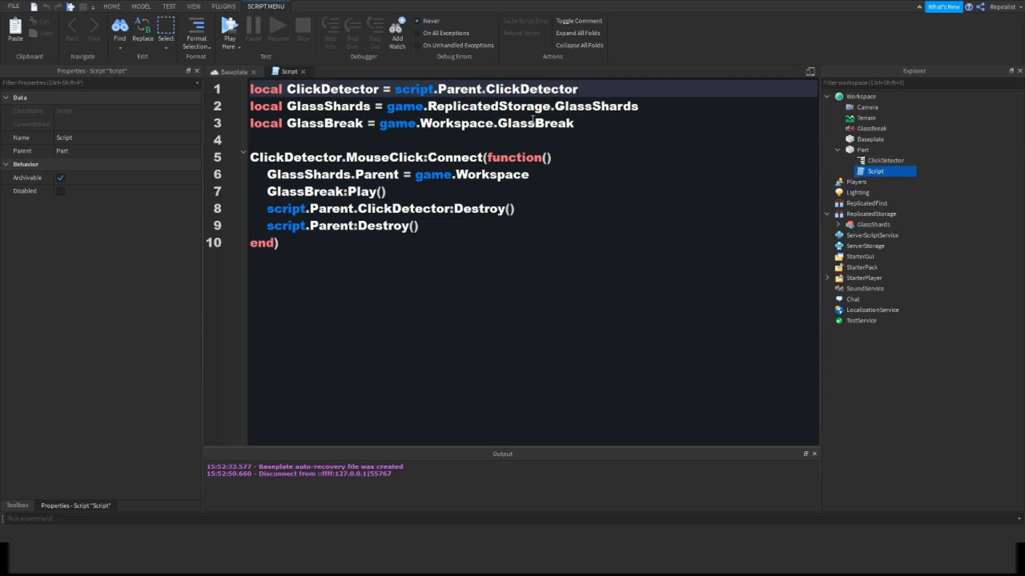
pyautogui.click(885, 161)
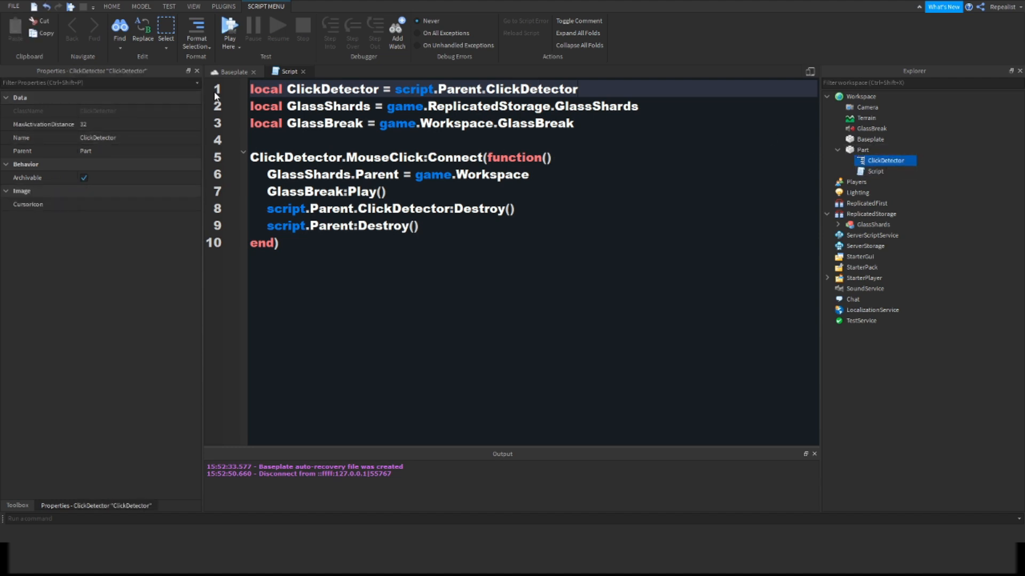
pyautogui.click(333, 105)
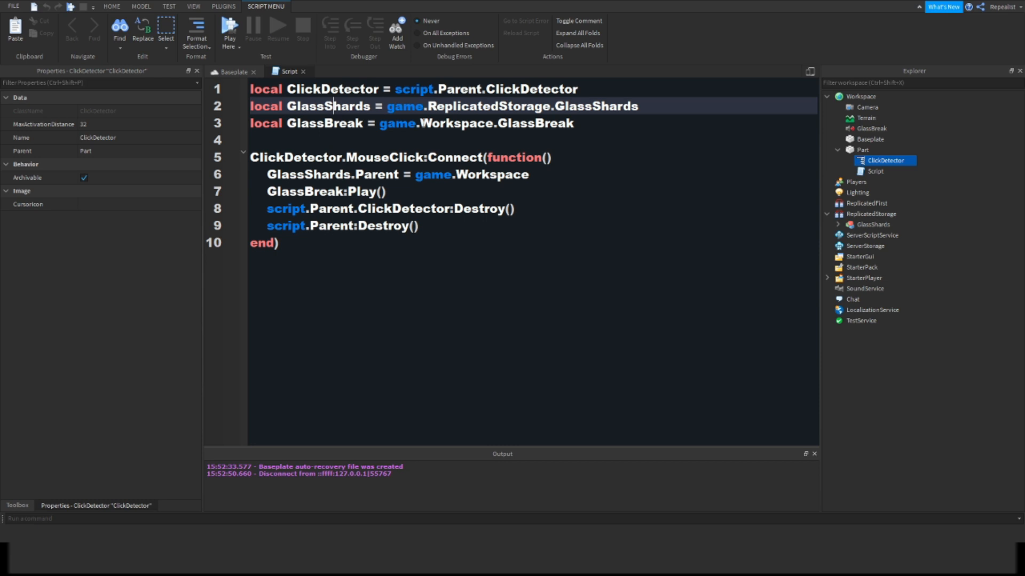
pyautogui.click(873, 224)
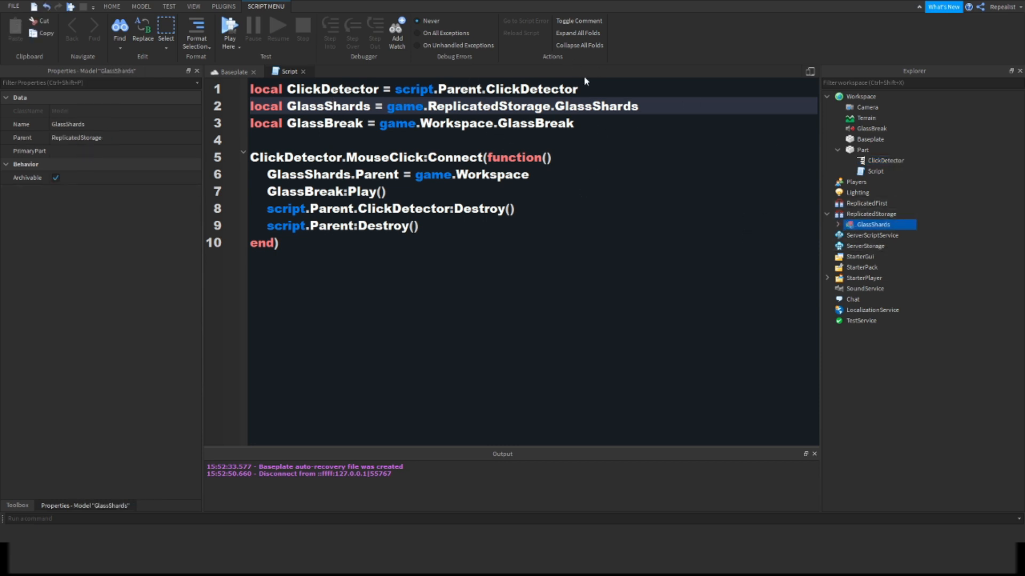
pyautogui.moveTo(867, 204)
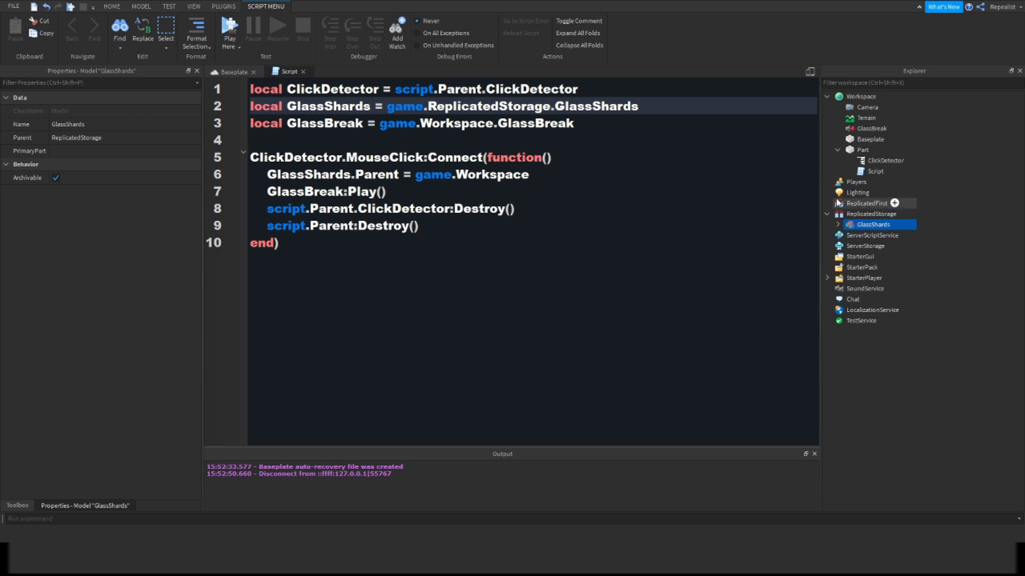
pyautogui.click(288, 123)
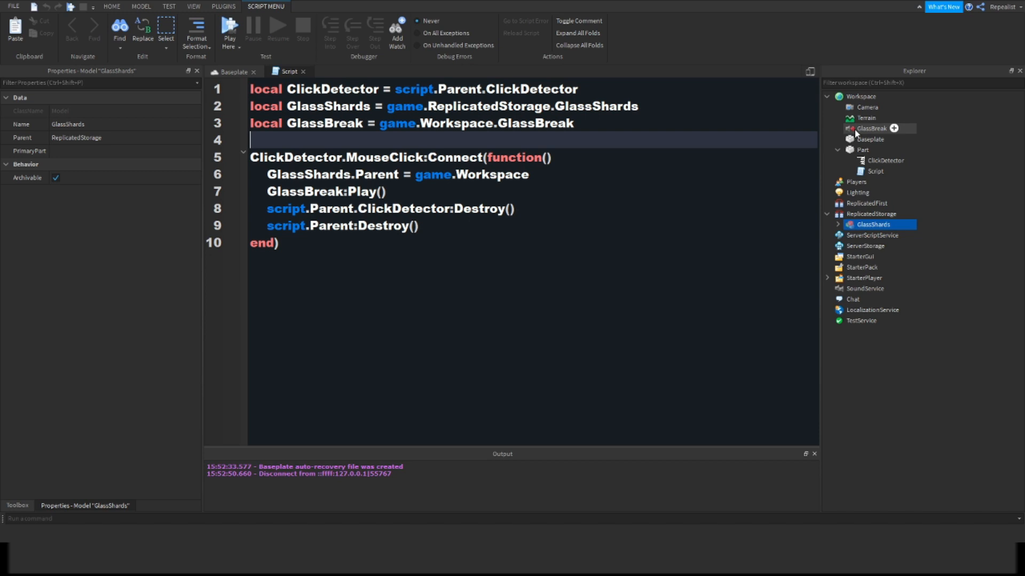
pyautogui.click(872, 128)
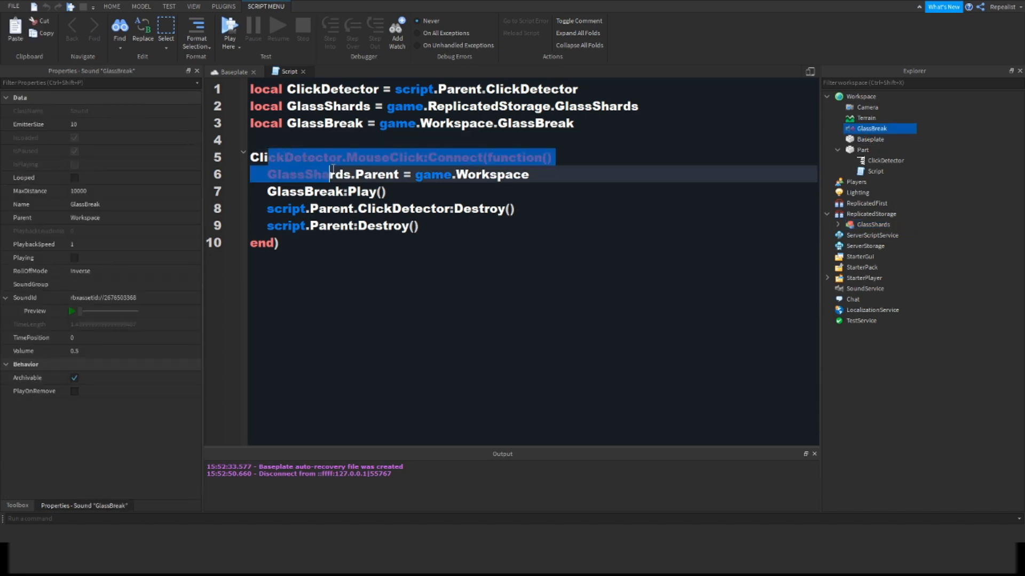
pyautogui.click(323, 157)
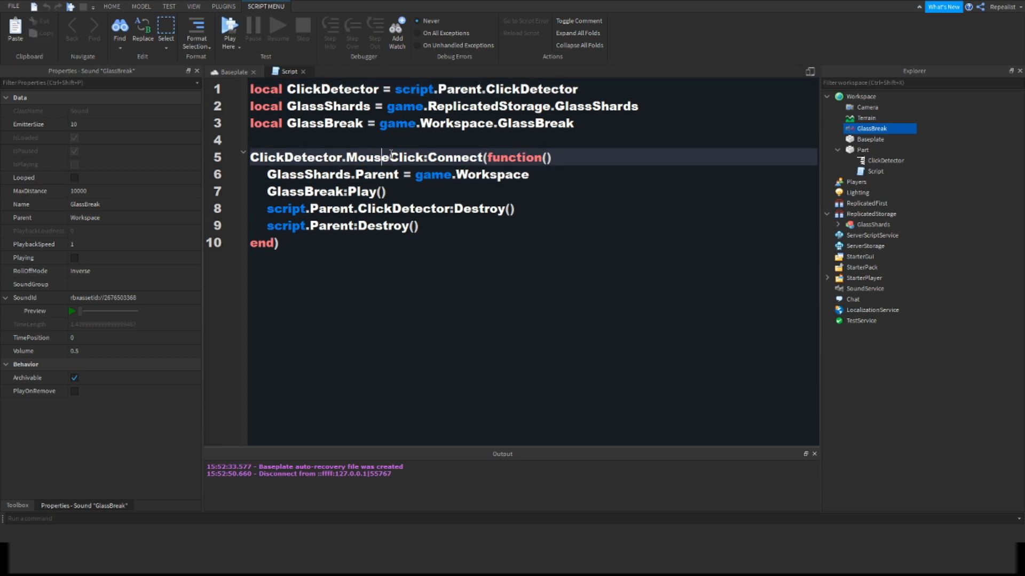
pyautogui.moveTo(875, 246)
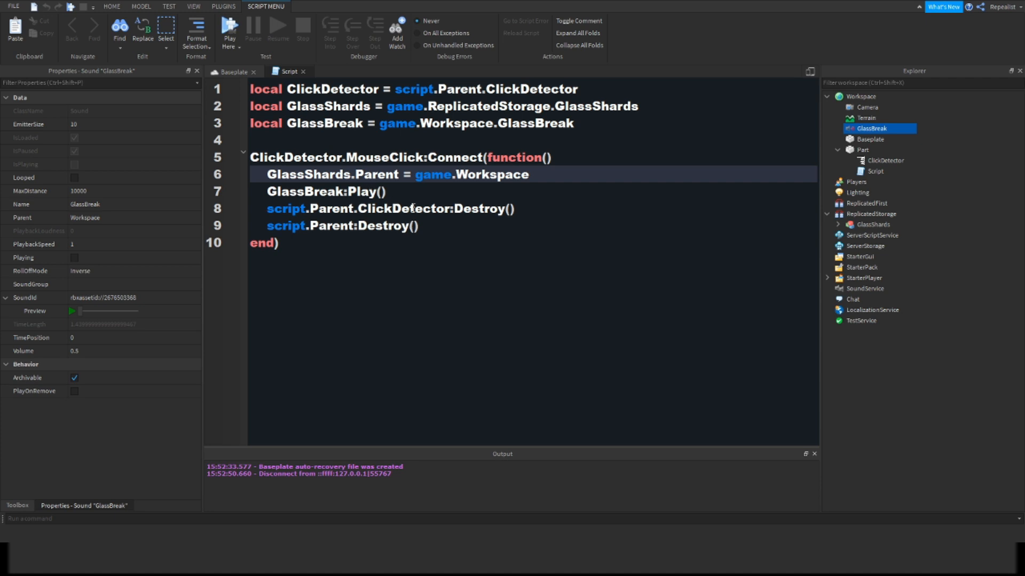
pyautogui.moveTo(267, 175); pyautogui.dragTo(419, 226)
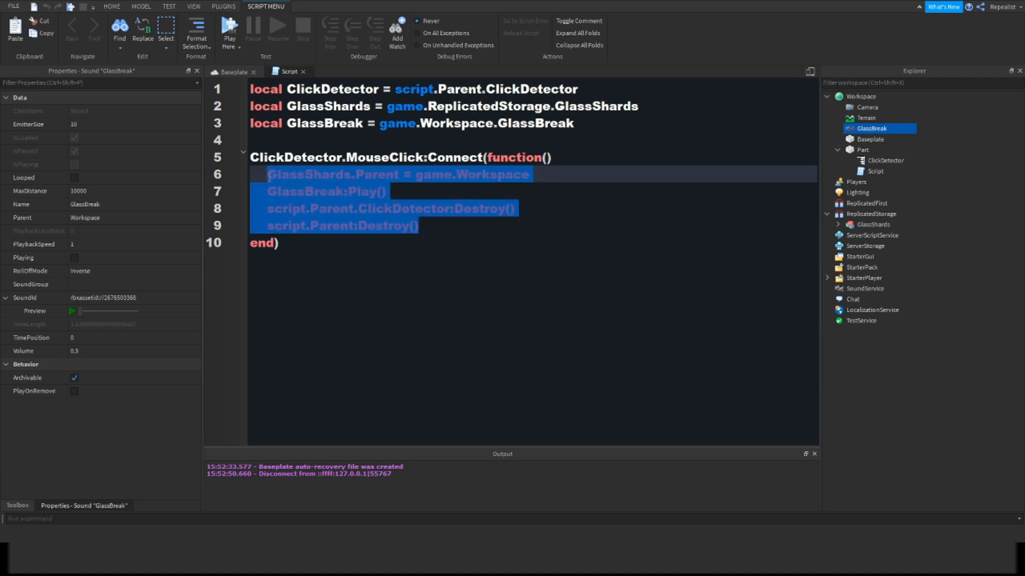
pyautogui.click(440, 225)
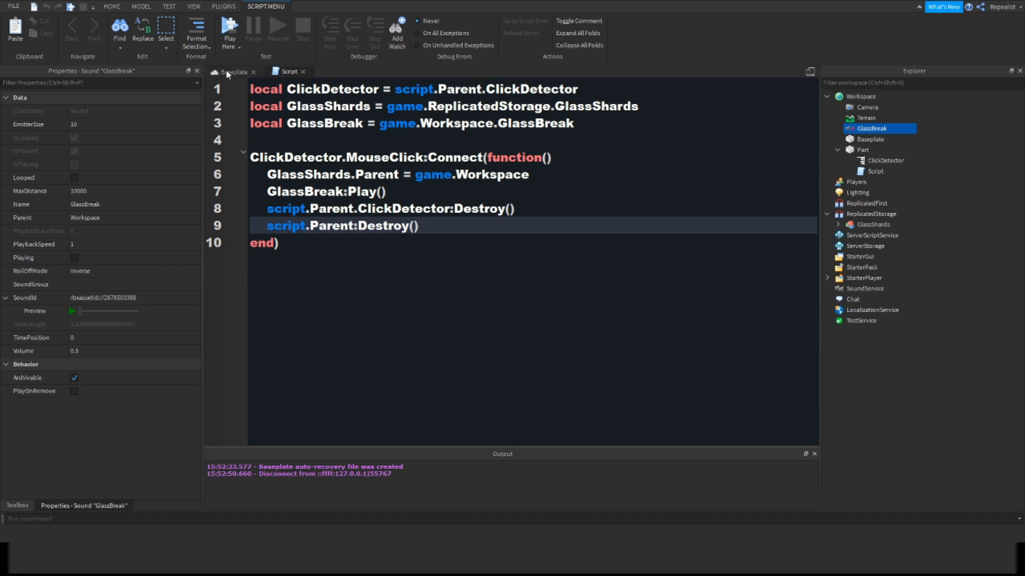
pyautogui.click(233, 71)
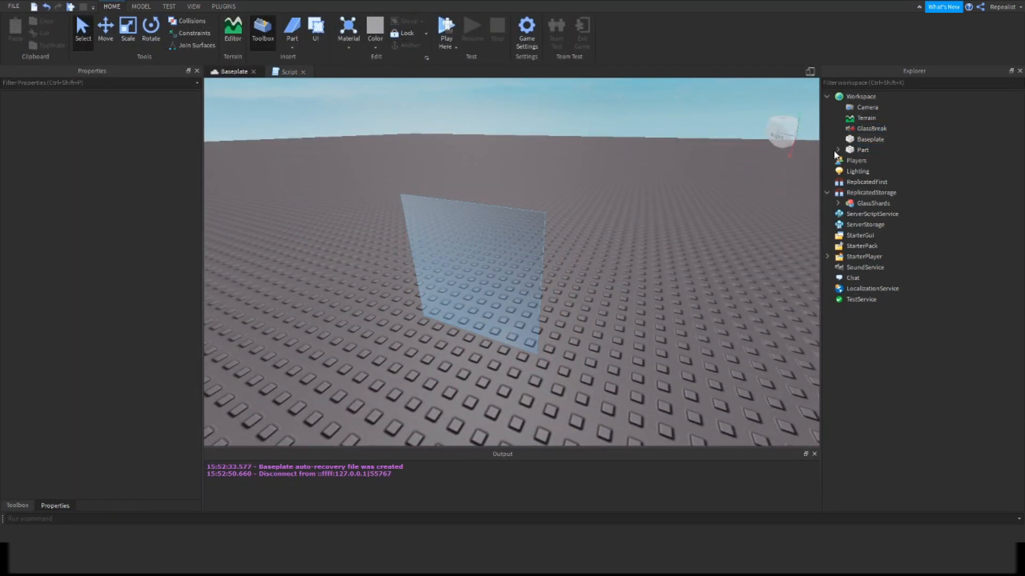
pyautogui.click(838, 150)
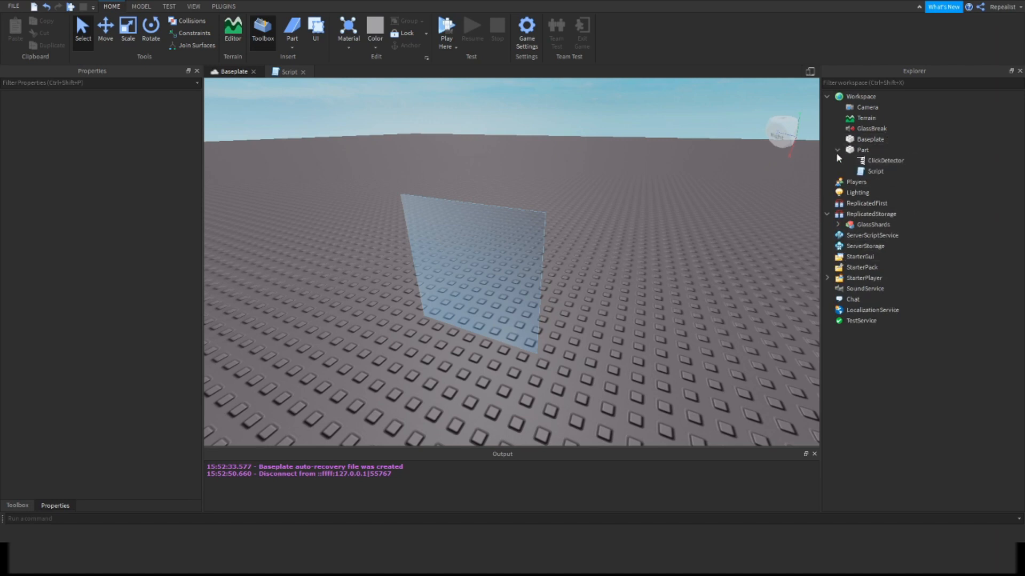
pyautogui.click(288, 71)
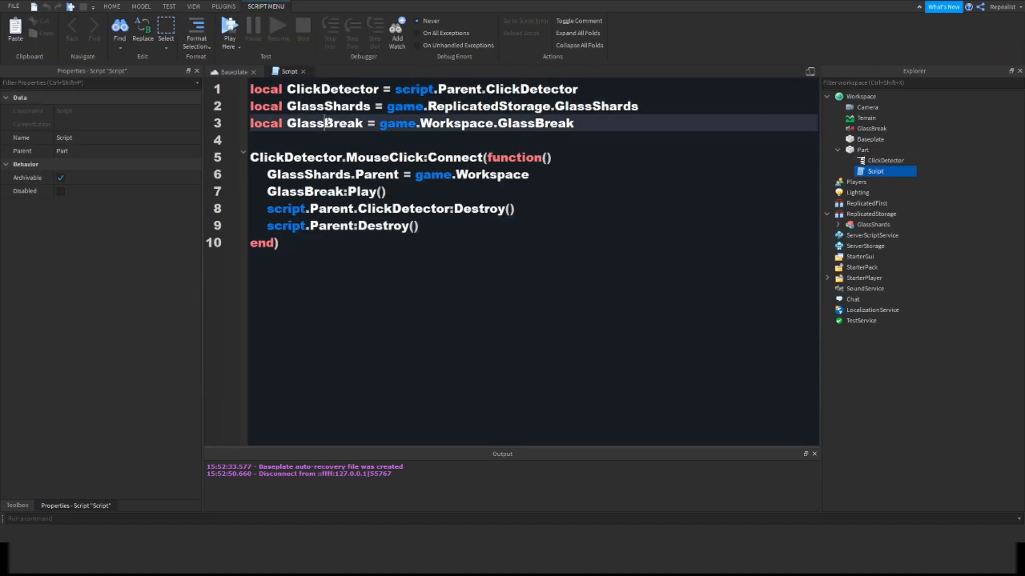
pyautogui.tripleClick(412, 123)
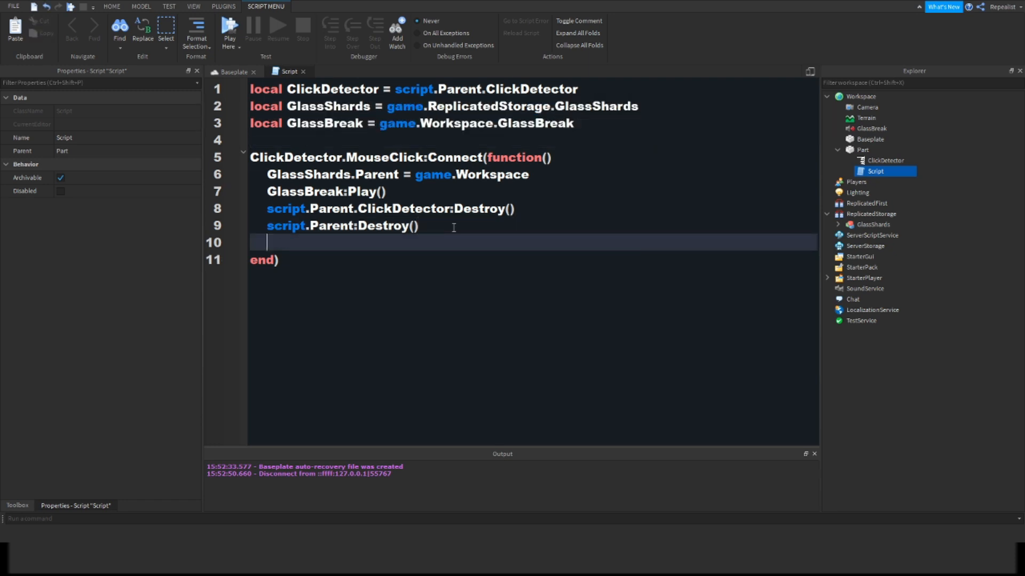
pyautogui.write('gam')
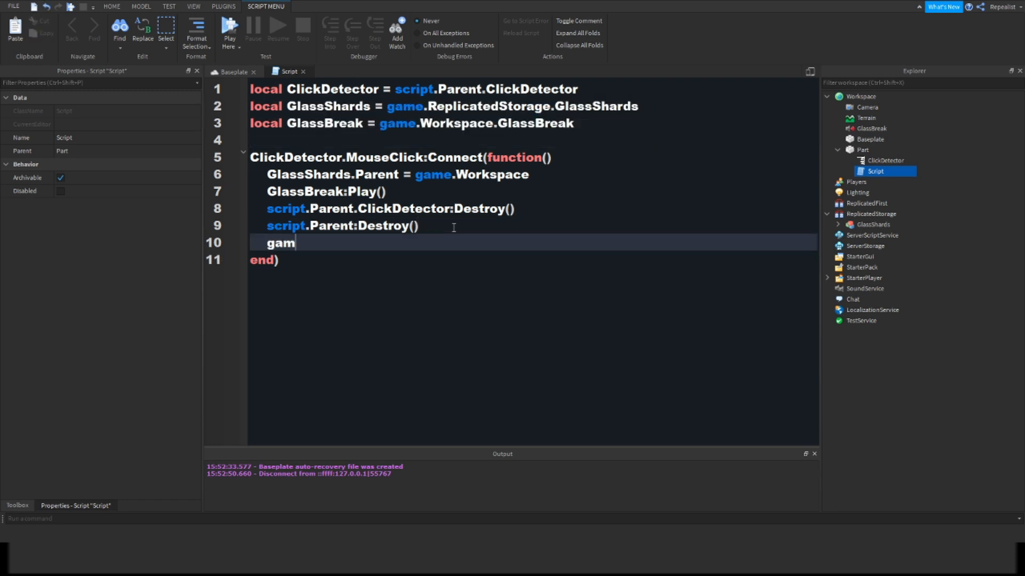
pyautogui.write('e.StarterGui.Scree')
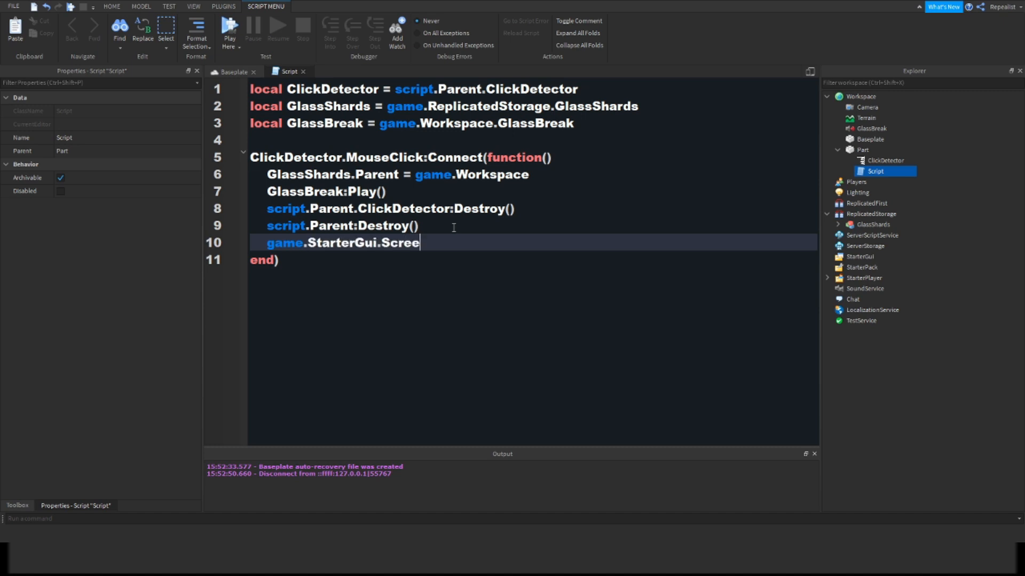
pyautogui.write('nGui.')
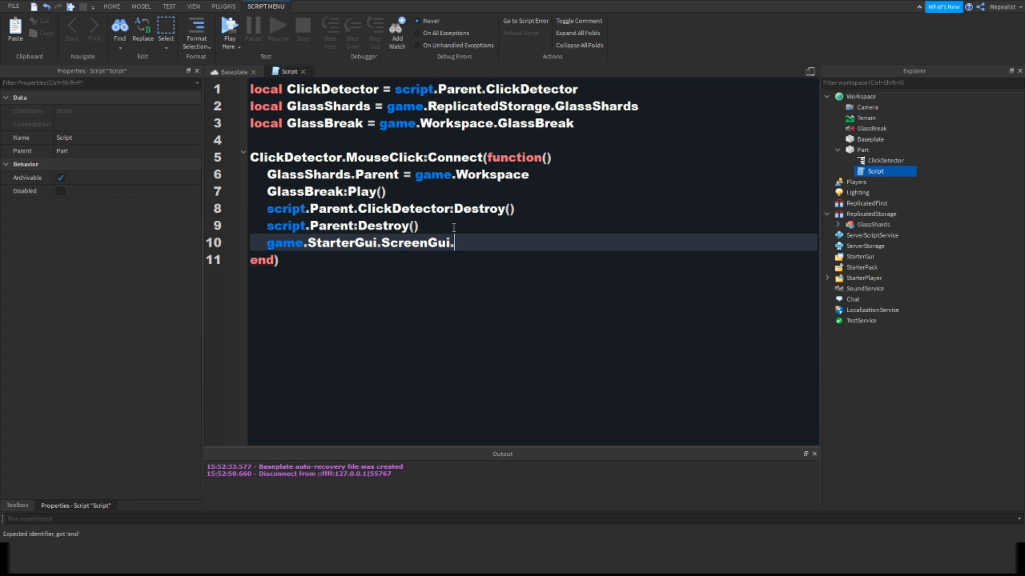
pyautogui.write('Disa')
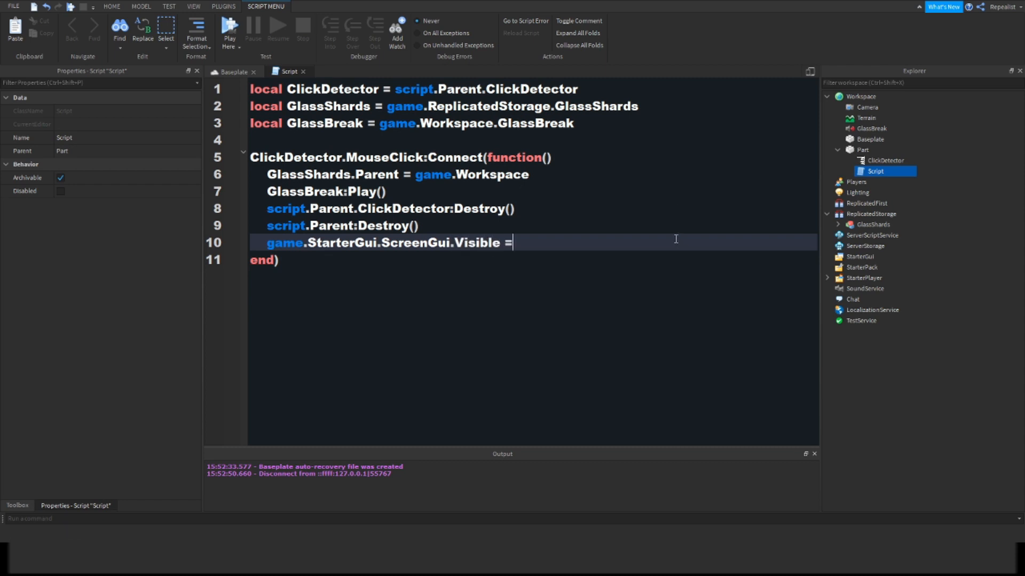
pyautogui.press('Backspace')
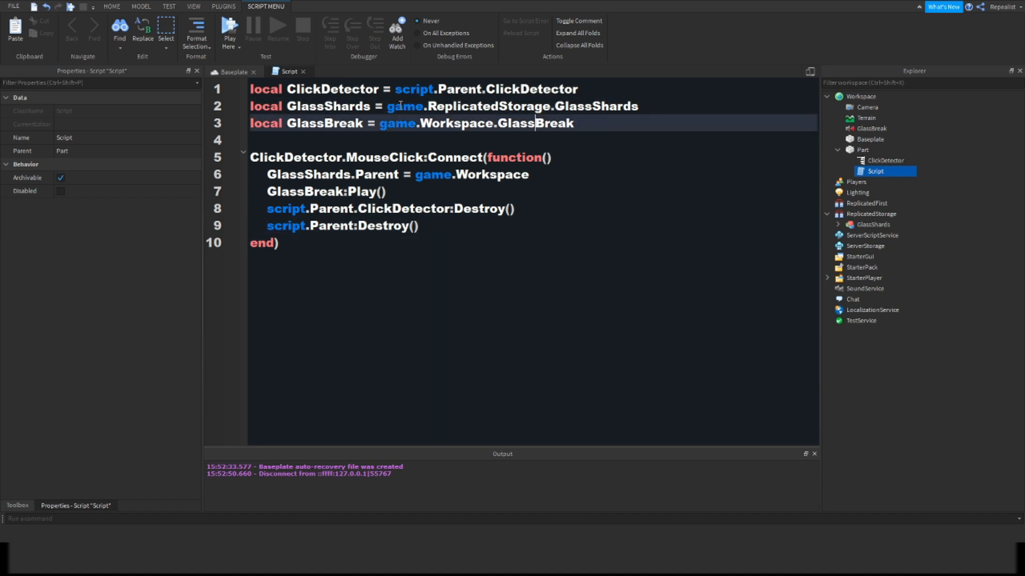
pyautogui.click(347, 226)
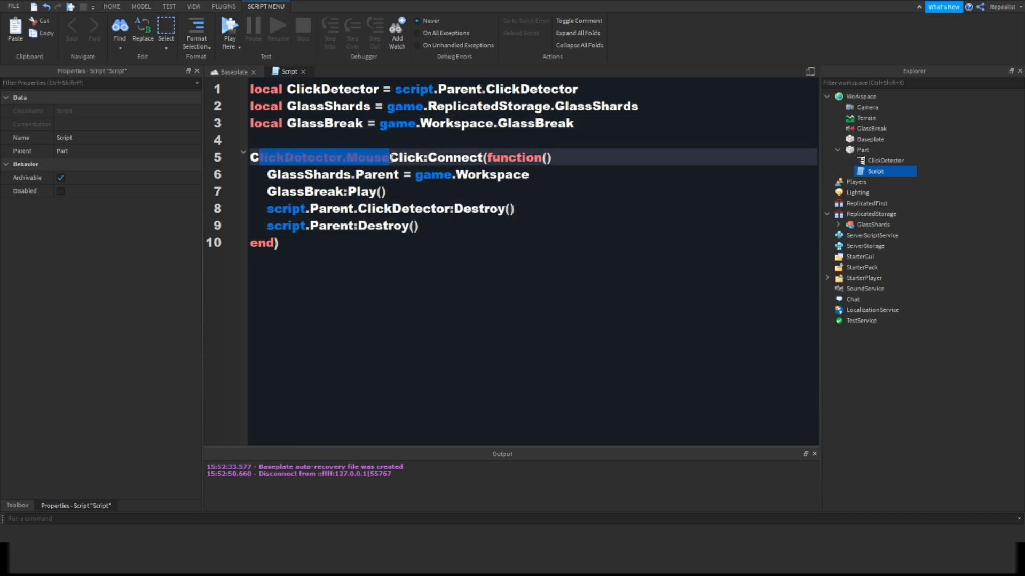
pyautogui.click(468, 186)
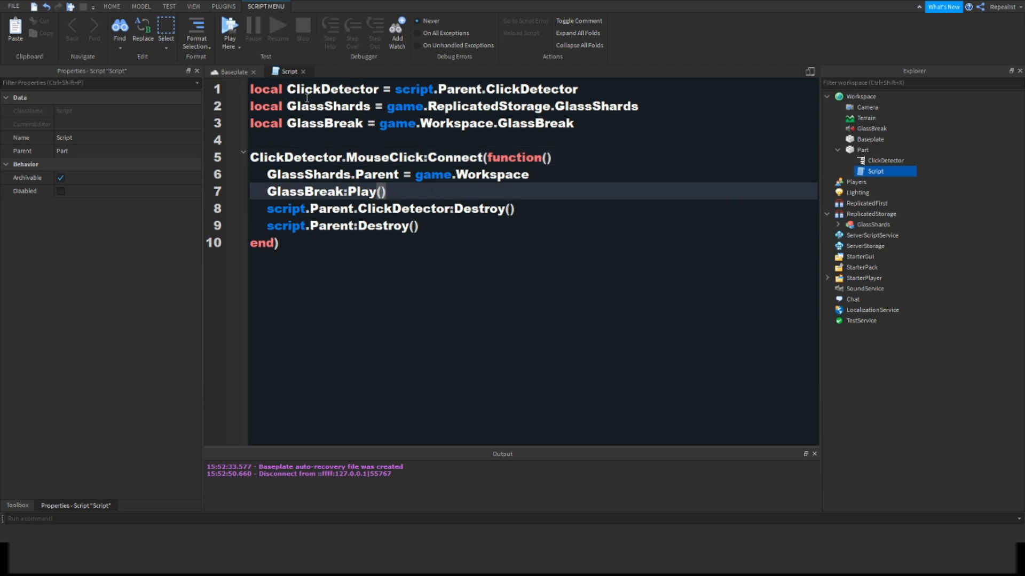
pyautogui.click(393, 174)
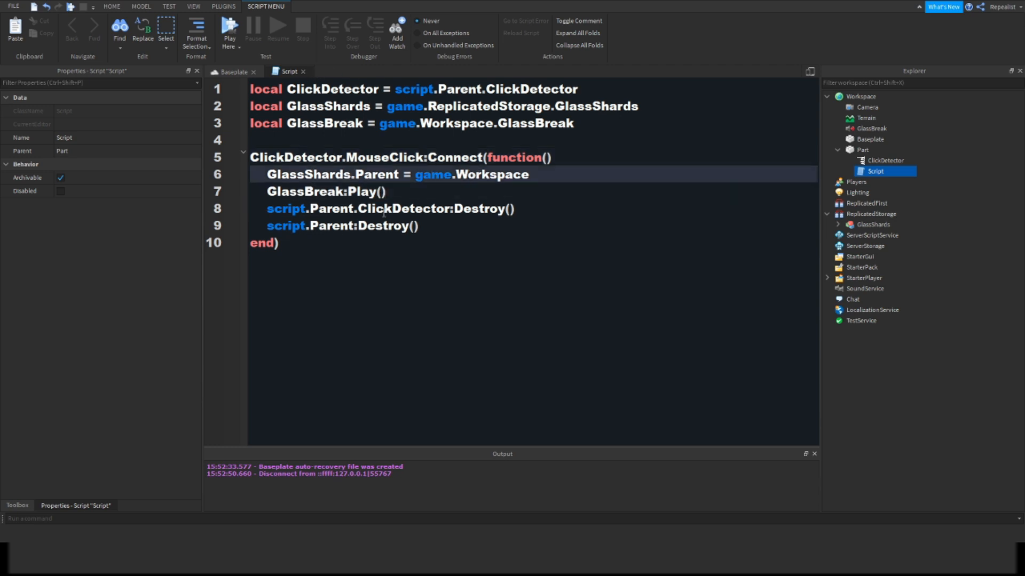
pyautogui.click(389, 209)
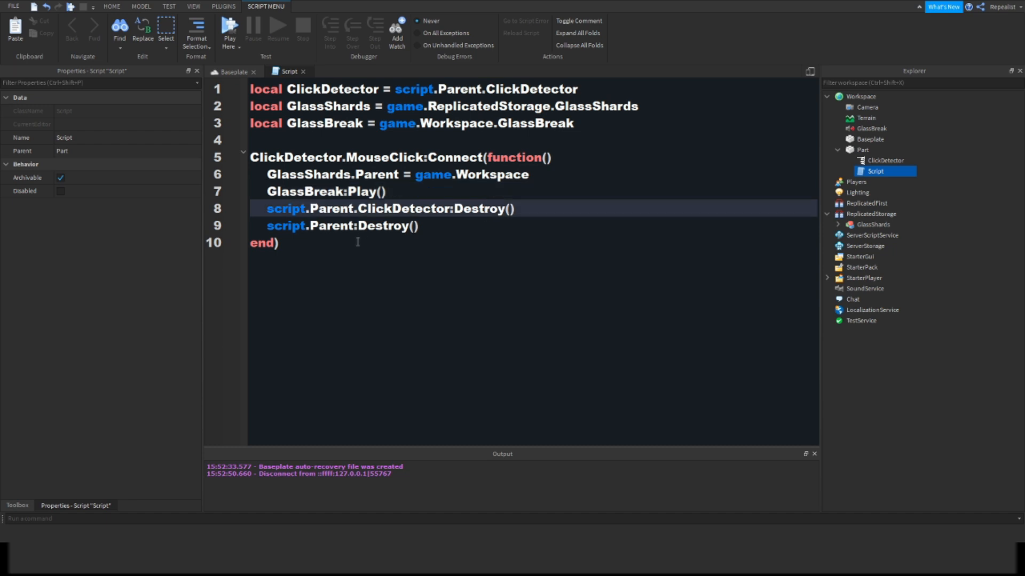